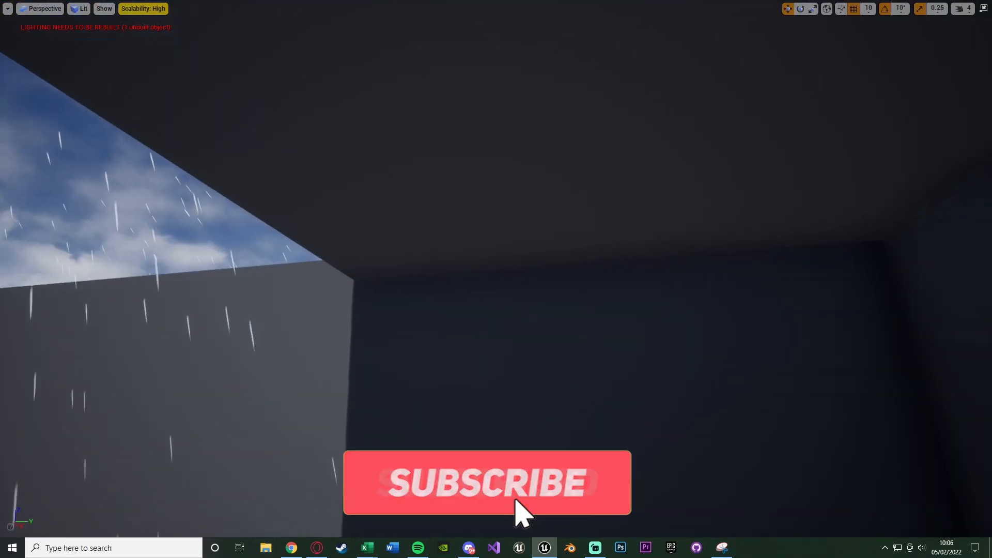
Start a new Niagara System asset using the 'New system from selected emitters' option.
click(486, 482)
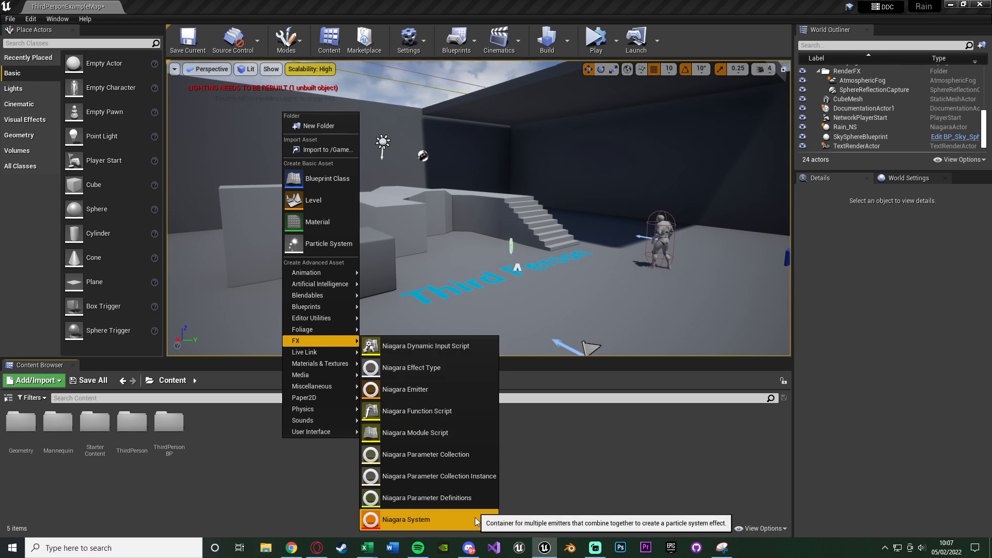
click(406, 519)
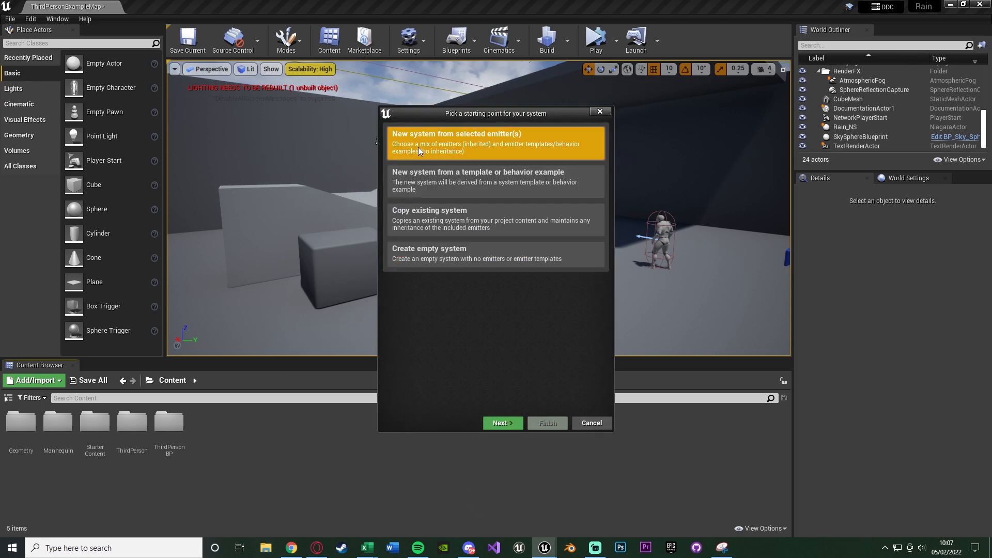
mouse_move(535, 328)
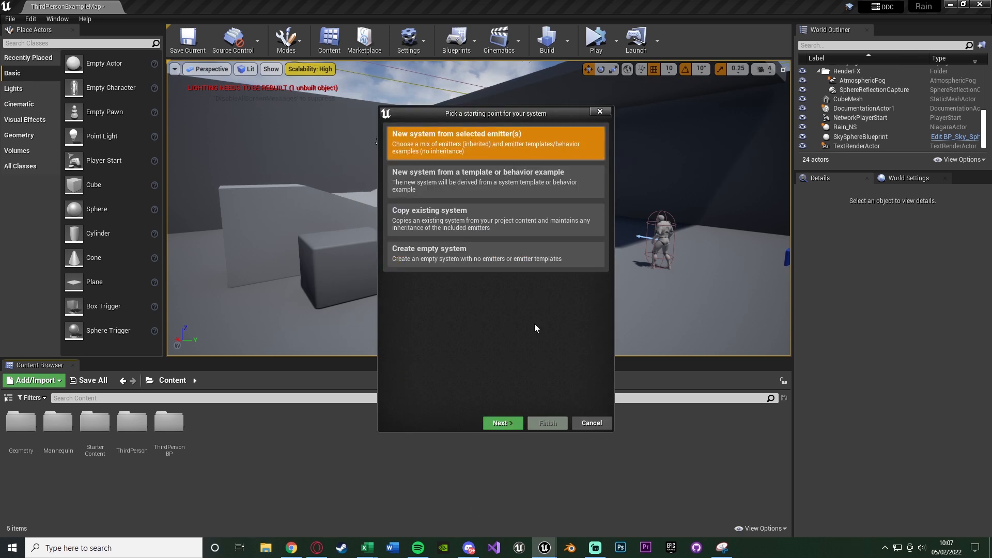
click(502, 422)
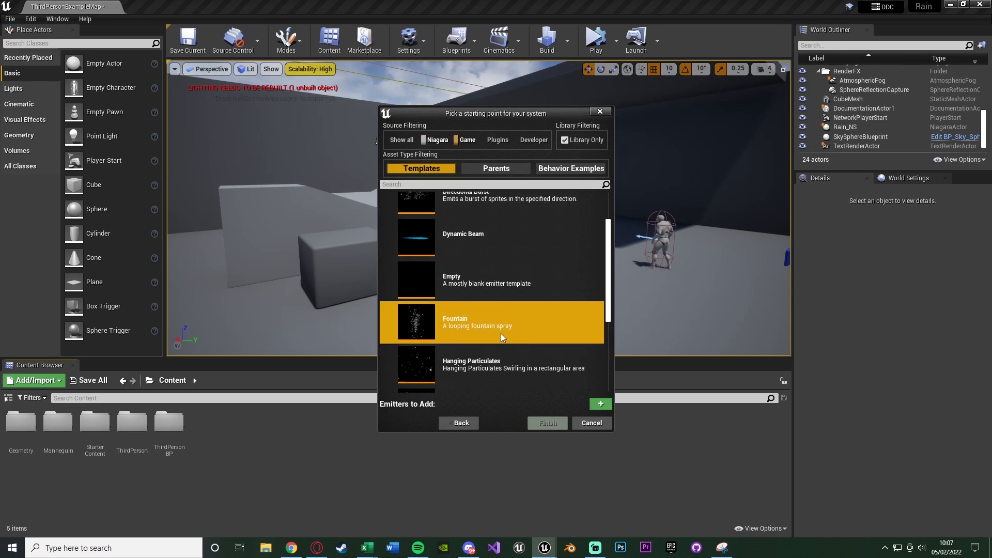
Add the Fountain emitter template to the system and finish creating it.
scroll(down, 3)
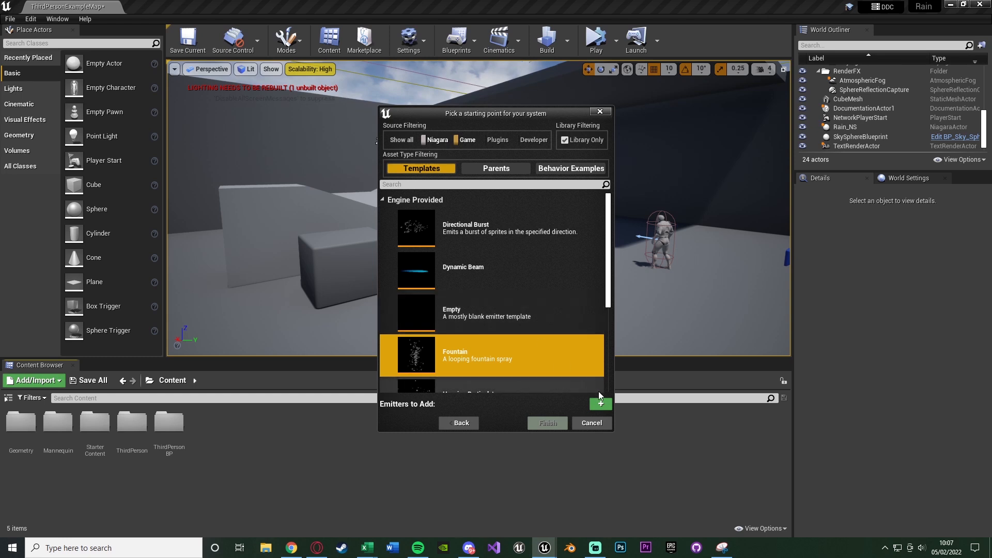
mouse_move(600, 405)
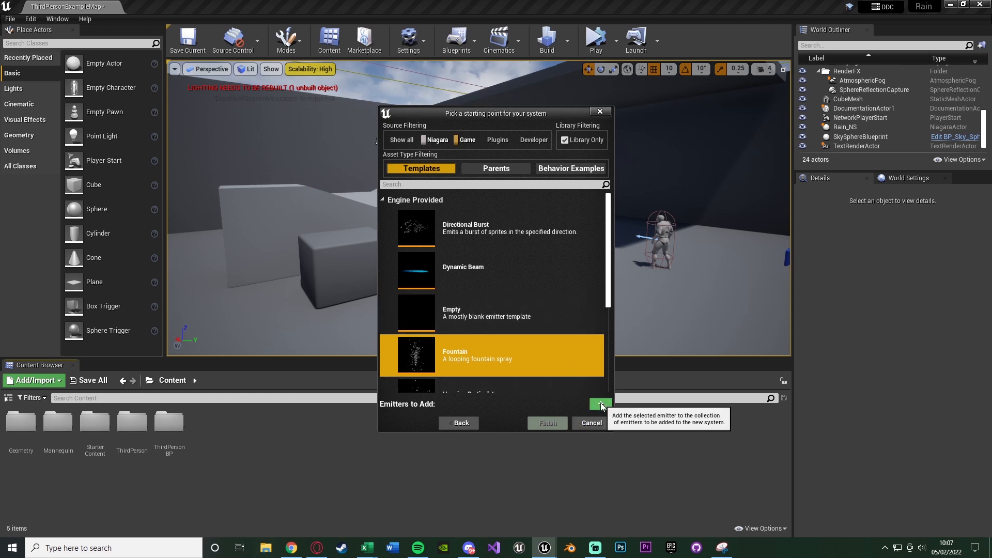
click(600, 404)
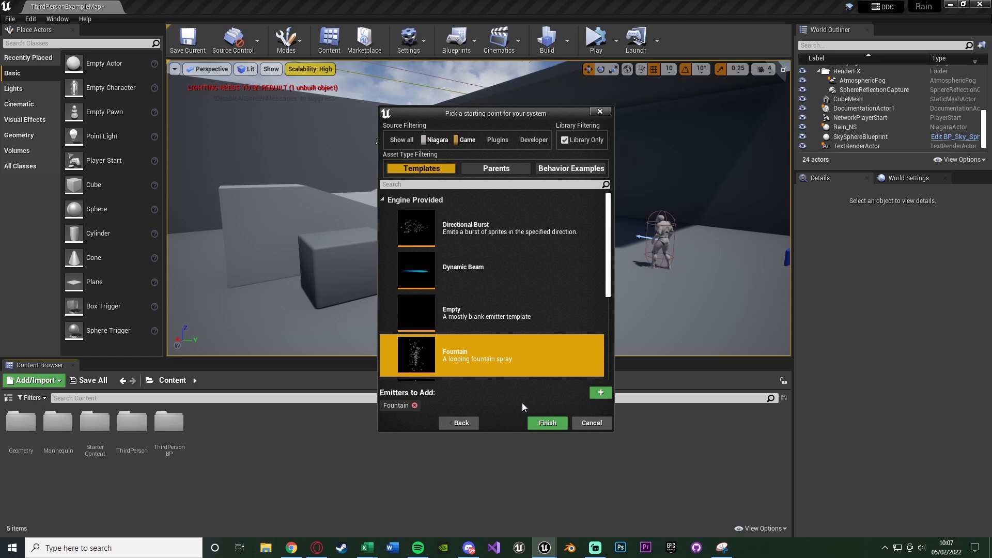
mouse_move(547, 423)
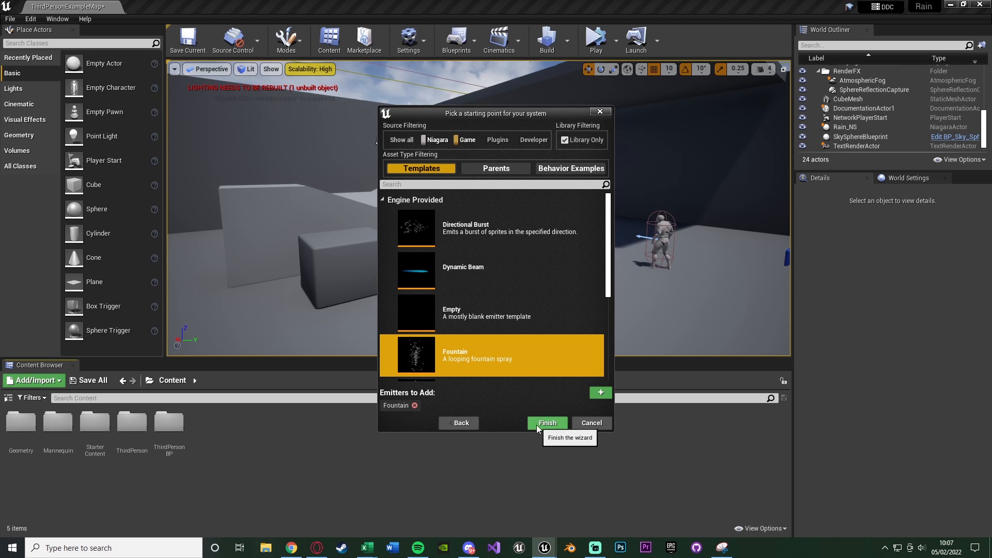
click(546, 423)
text(Rain_NS)
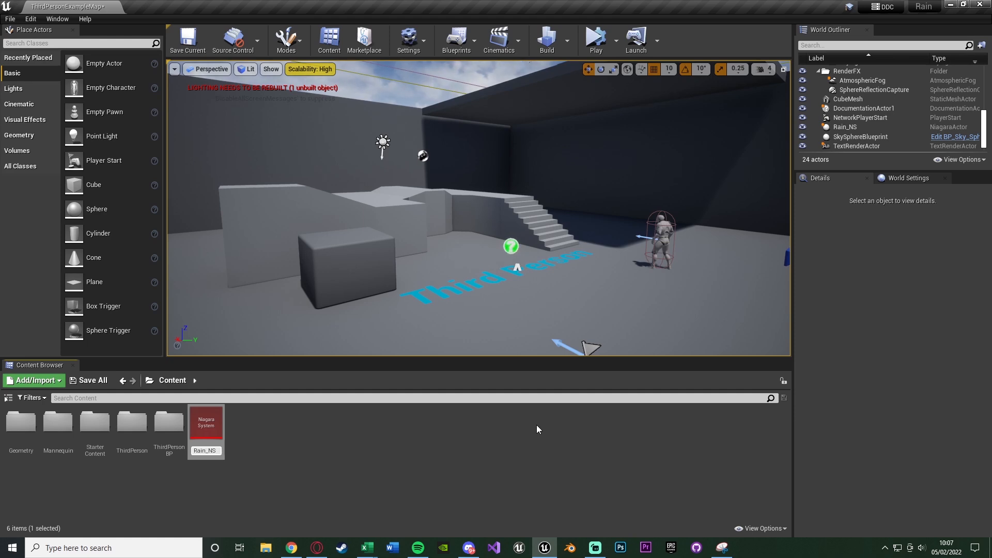
Open the Rain_NS asset in the Niagara system editor.
double_click(205, 421)
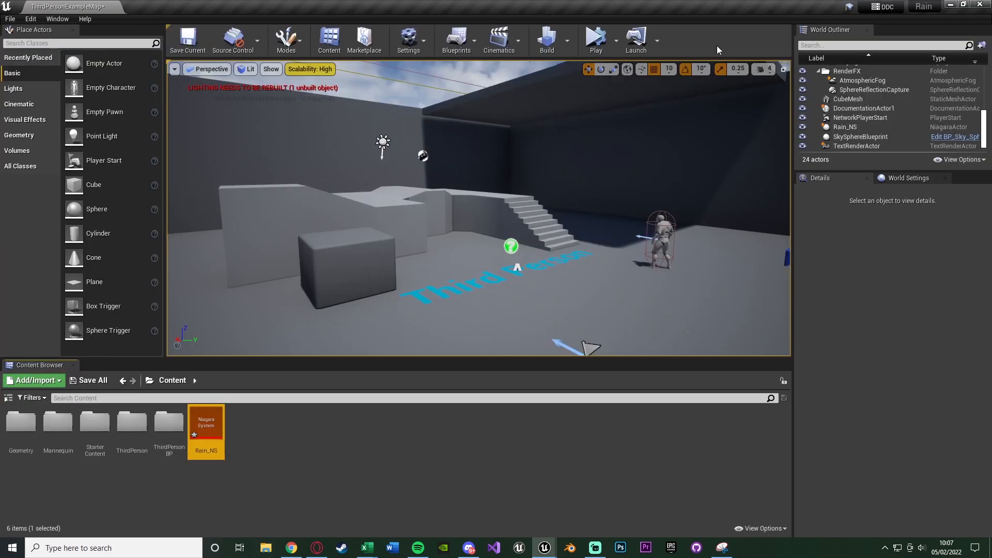
mouse_move(316, 377)
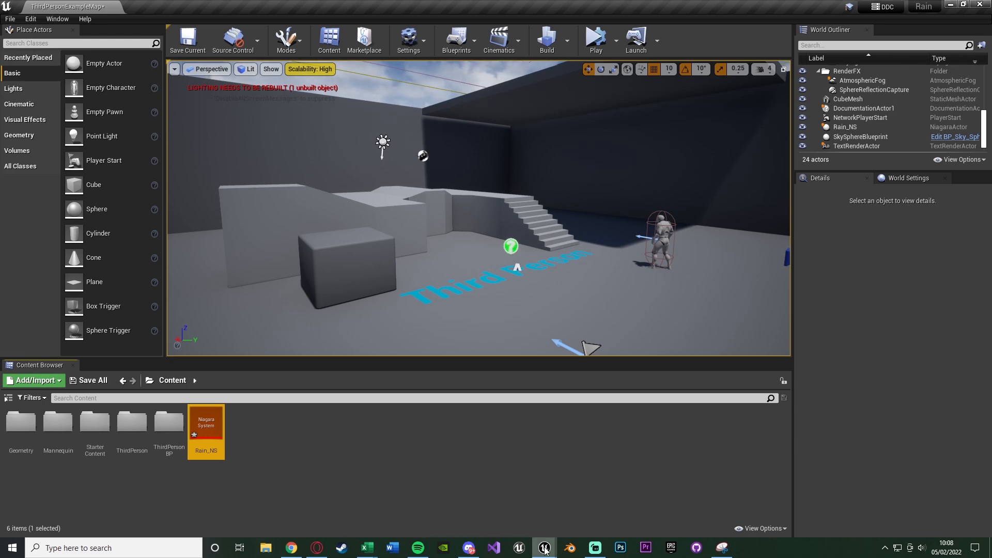
double_click(206, 421)
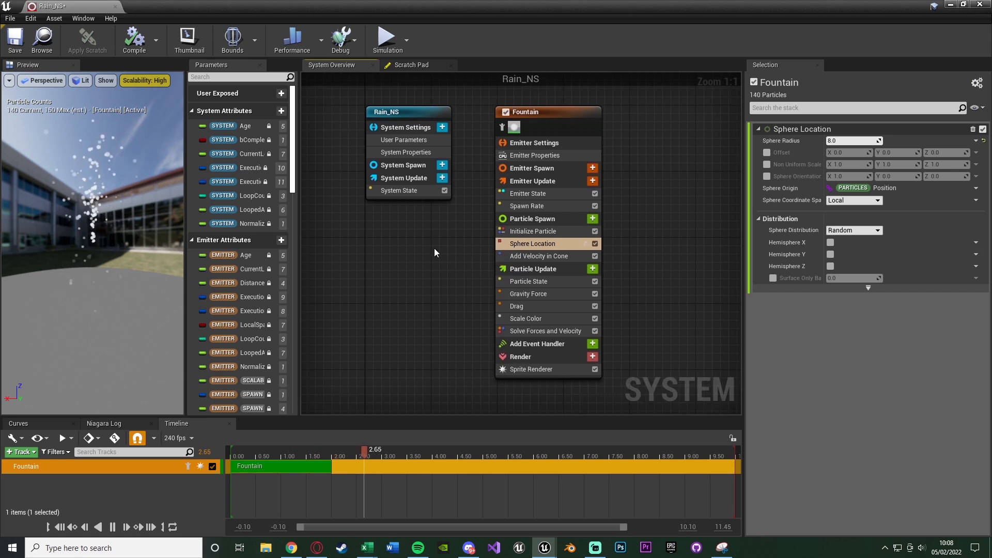
mouse_move(563, 244)
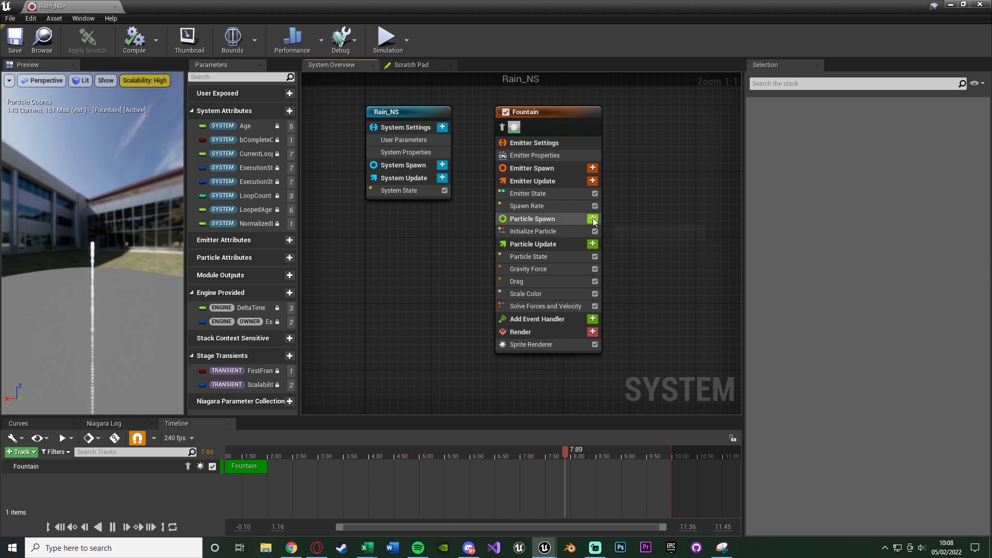
Add a Box Location module to Particle Spawn with box size 5000 × 5000 × 100.
click(593, 218)
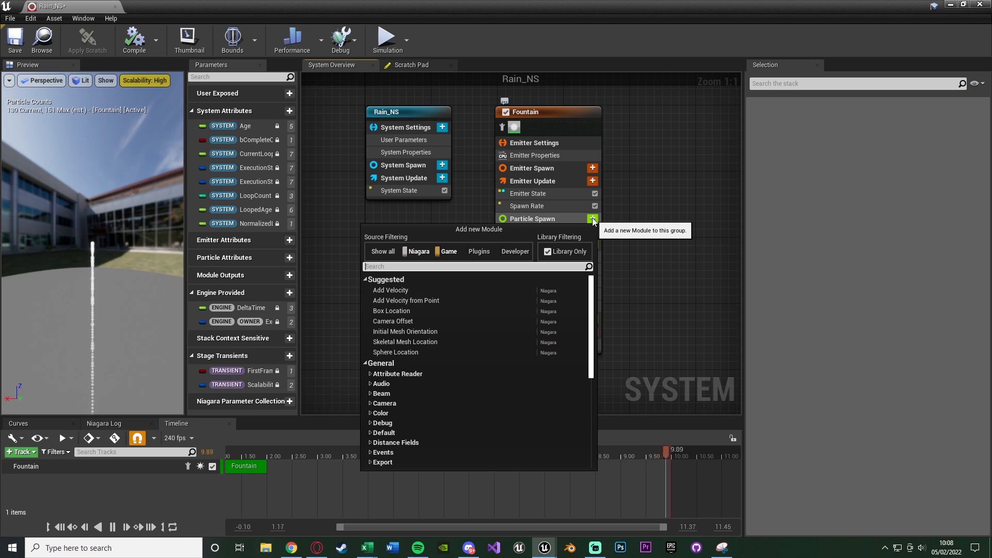
click(390, 311)
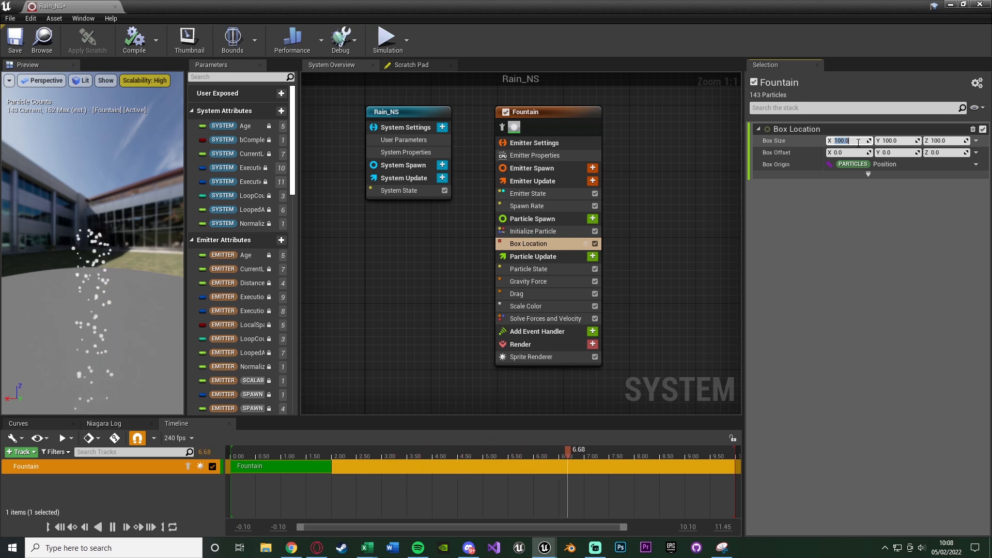
text(5000)
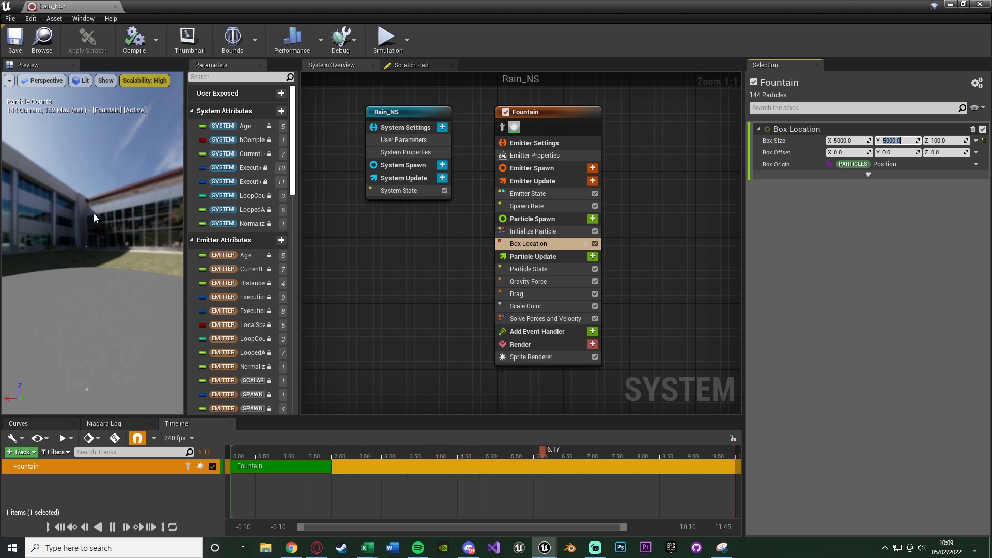
click(592, 218)
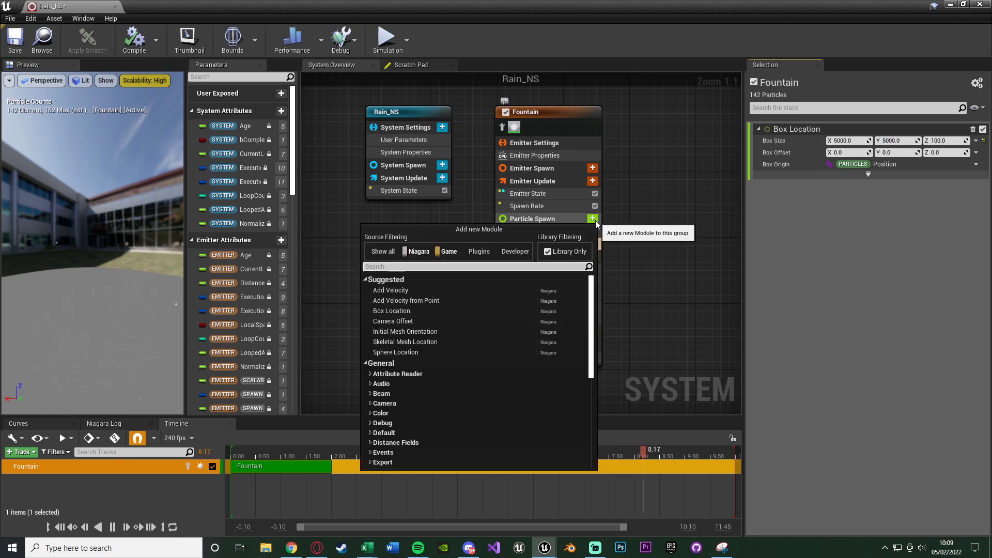
Add an Add Velocity module to Particle Spawn with Z velocity -750.
click(391, 289)
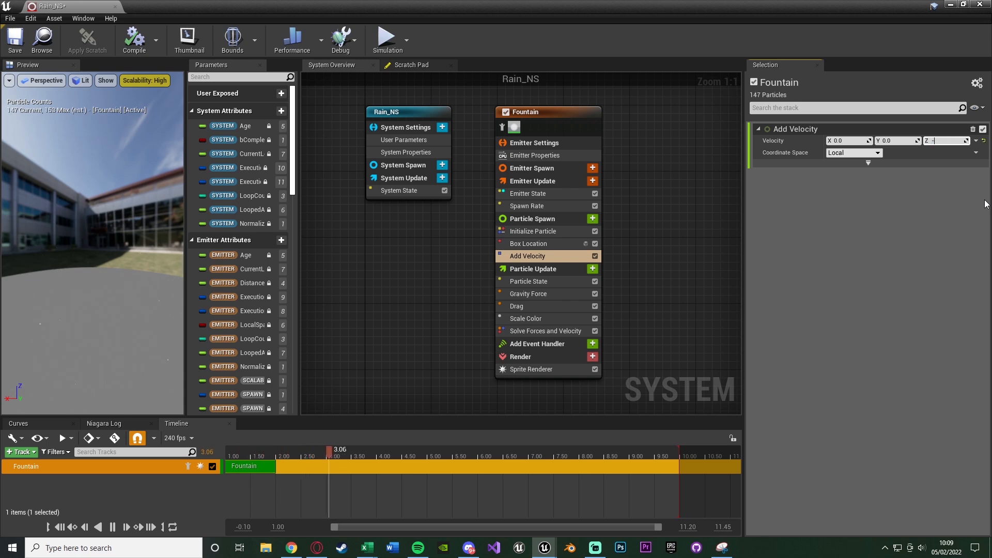
text(-750.0)
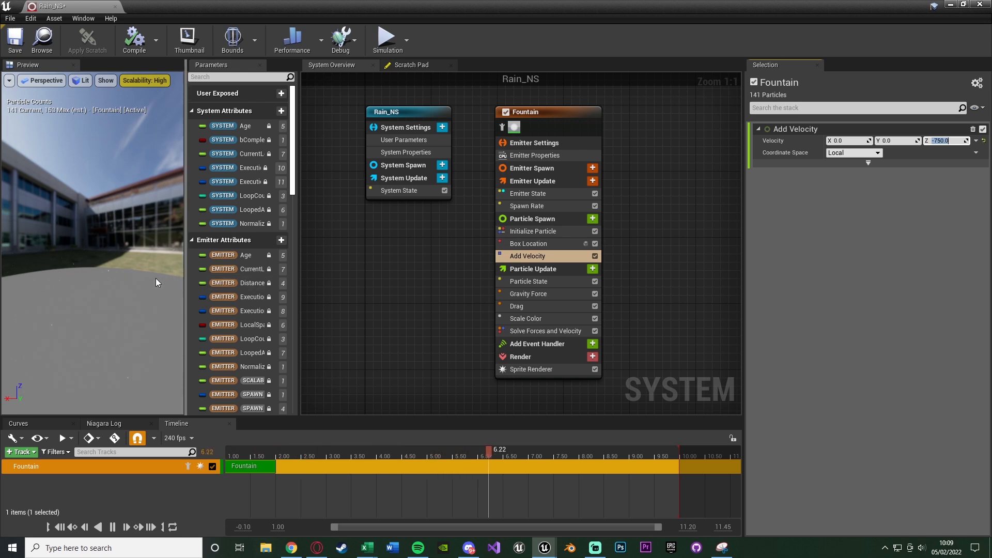
click(526, 206)
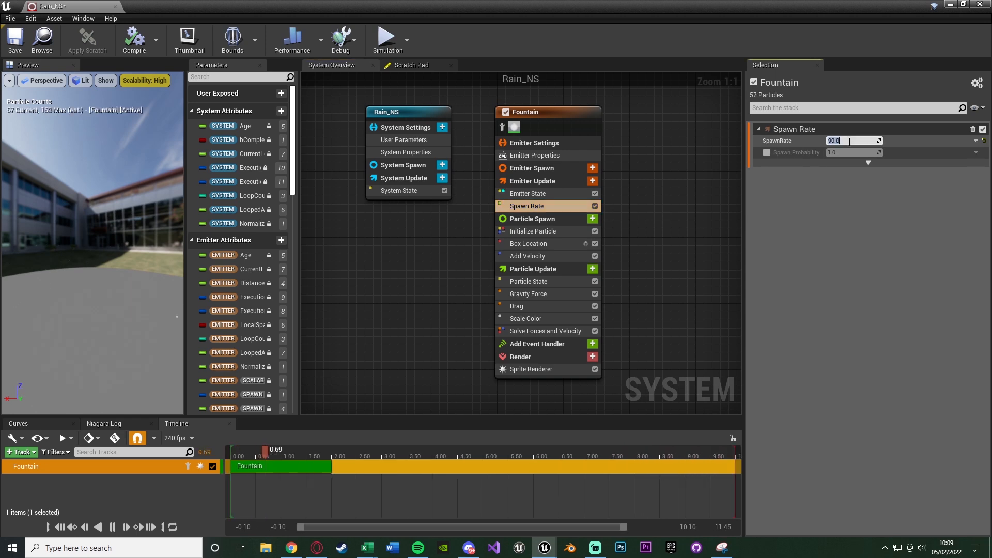
Set the Fountain's Spawn Rate to 2500 particles.
text(2500)
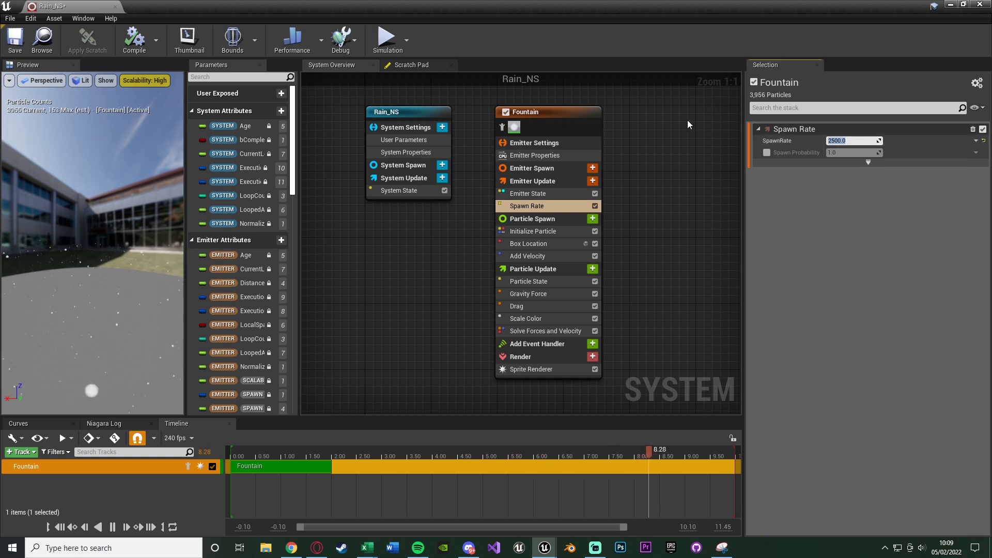
click(528, 244)
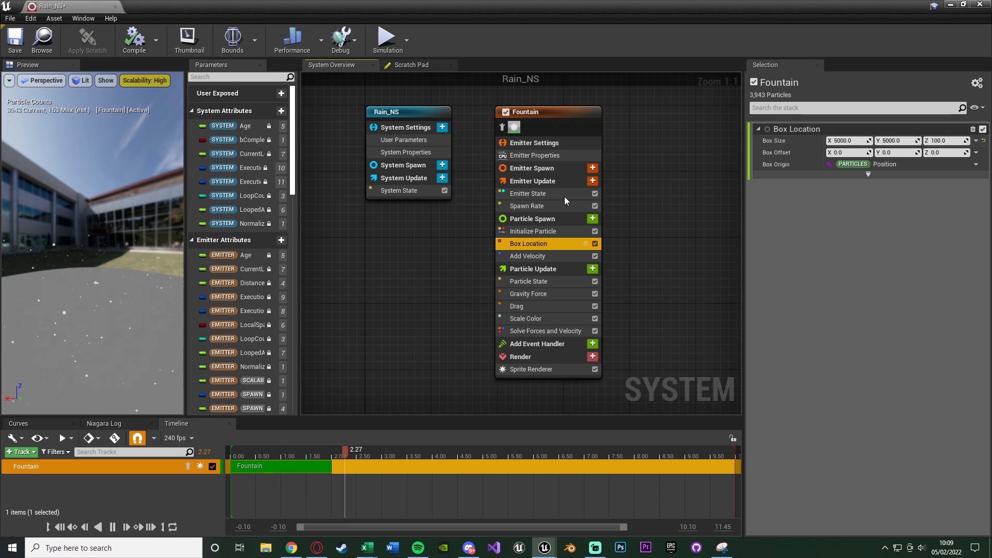
click(526, 206)
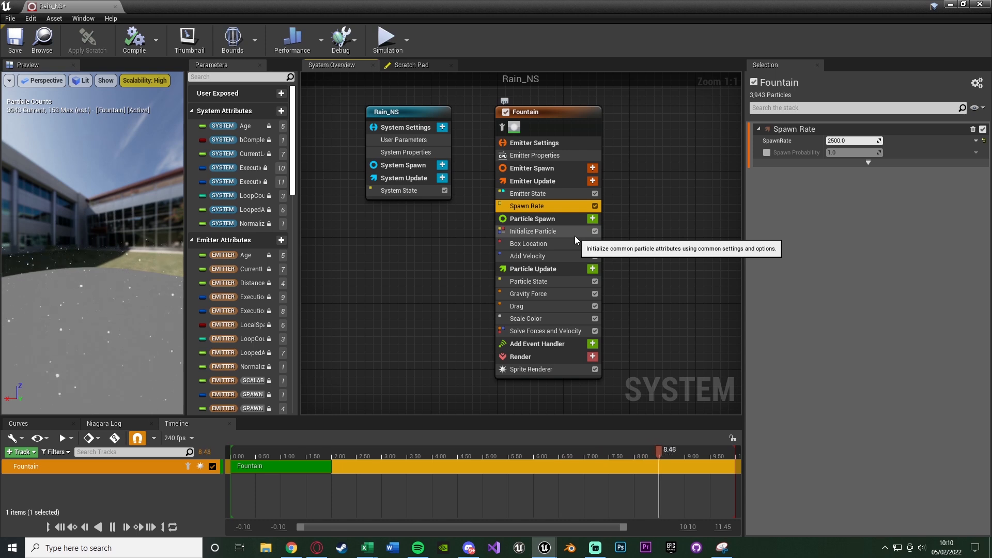
Show the Initialize Particle settings with lifetime and sprite size options.
click(534, 231)
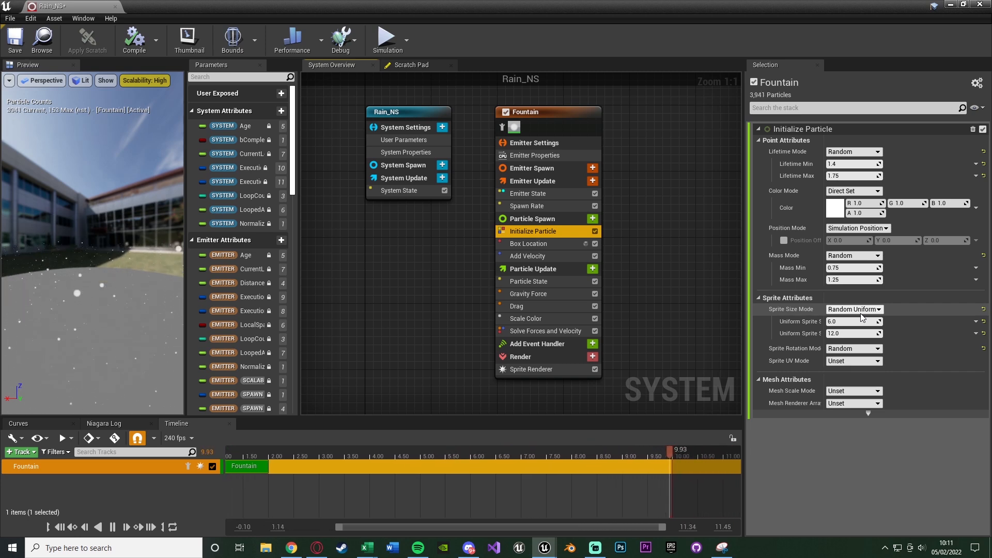
Set Sprite Size Mode to Non-Uniform with sprite size 3.0 by 60.0.
click(854, 309)
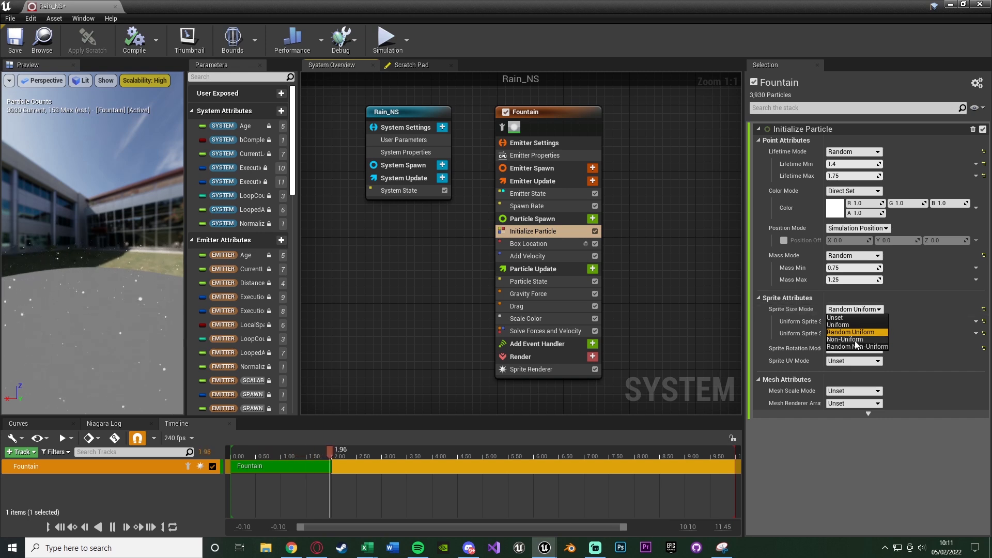
click(847, 339)
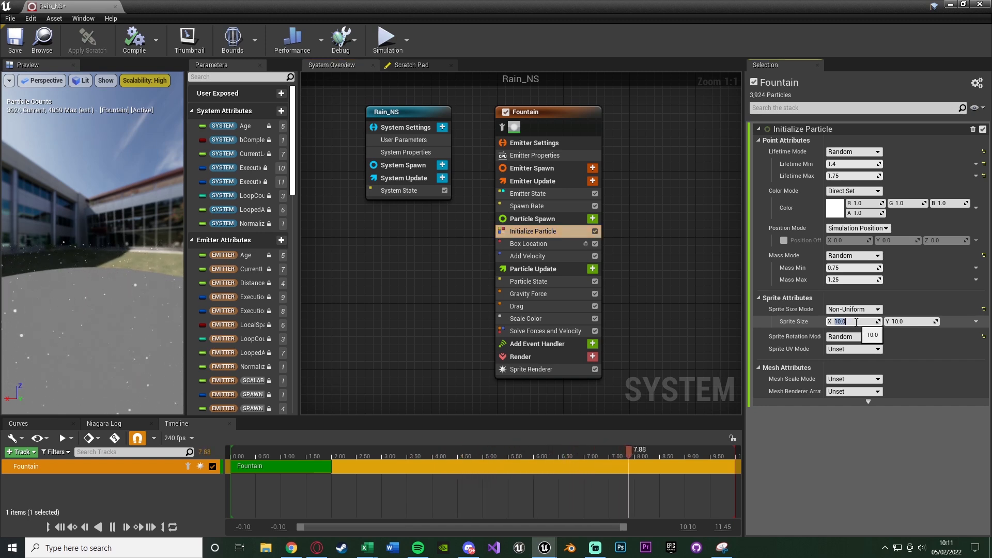
text(3.0)
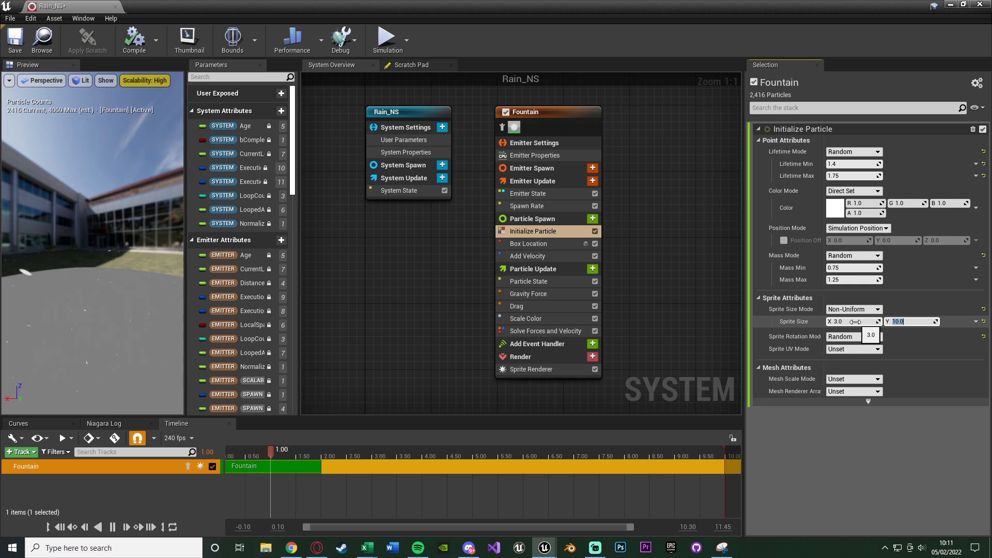
text(6)
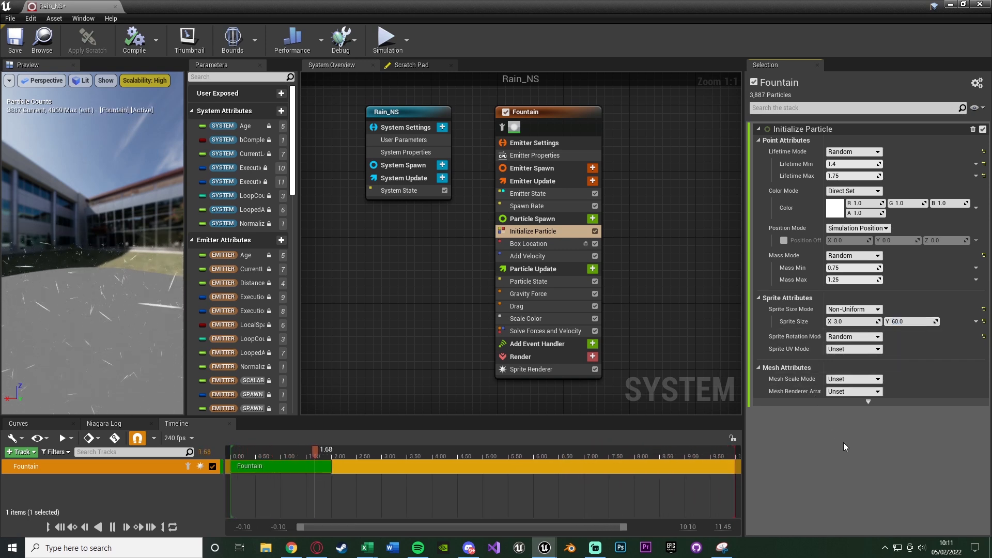
Set the Sprite Renderer alignment to Velocity Aligned and show the Add Velocity settings.
click(415, 450)
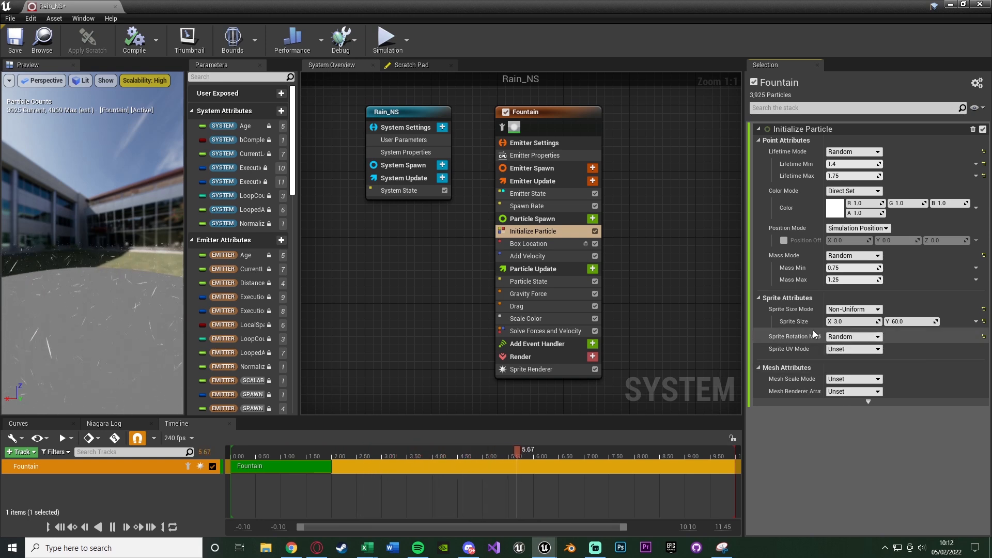
click(853, 336)
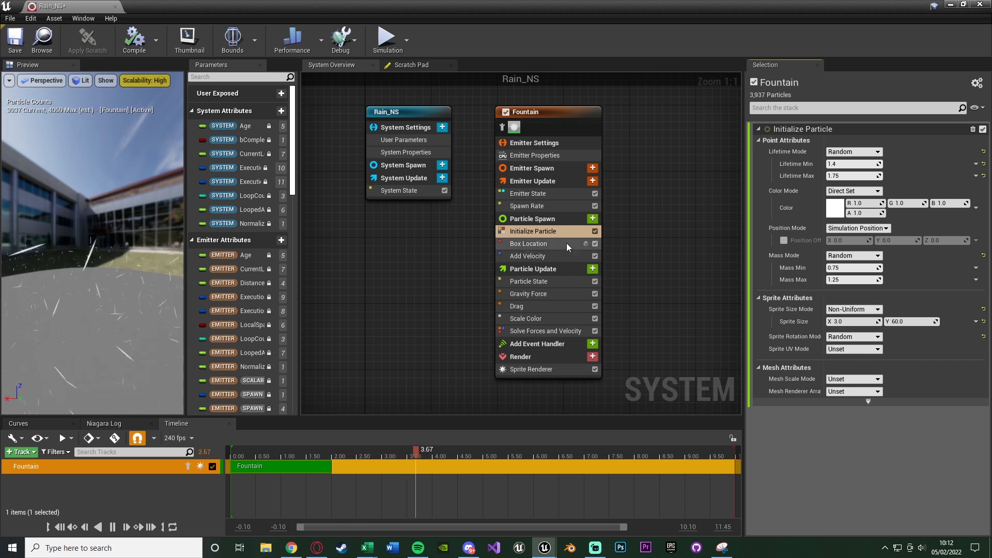
click(531, 369)
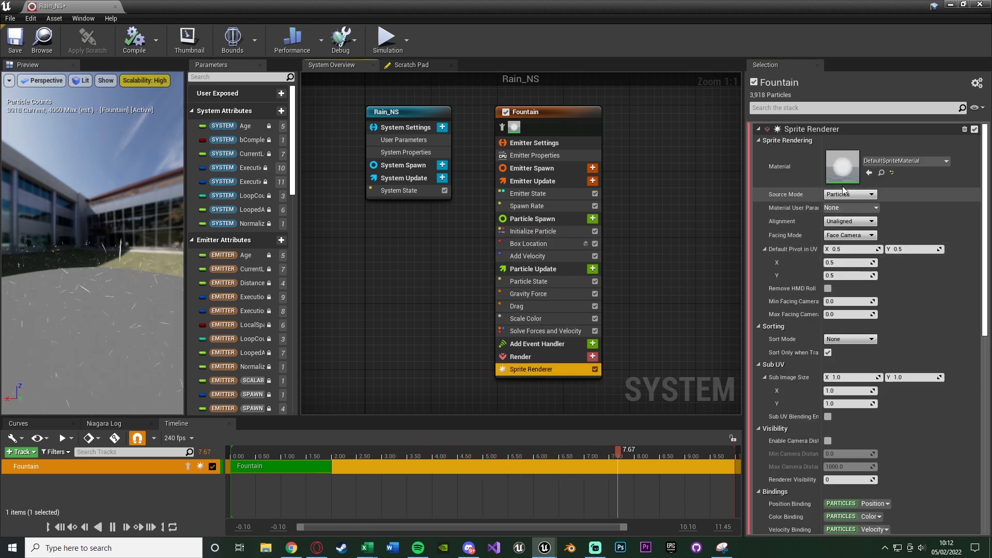
click(850, 221)
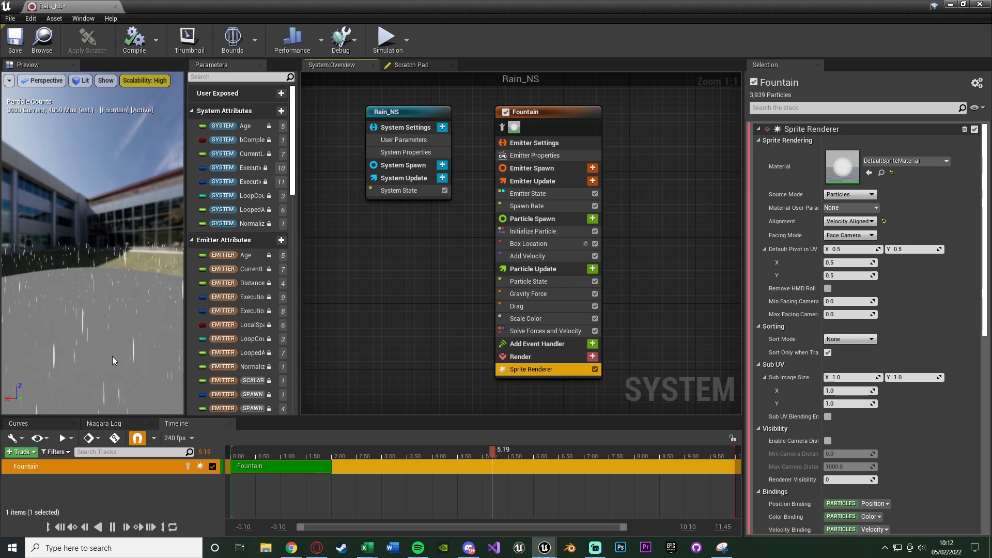
click(528, 256)
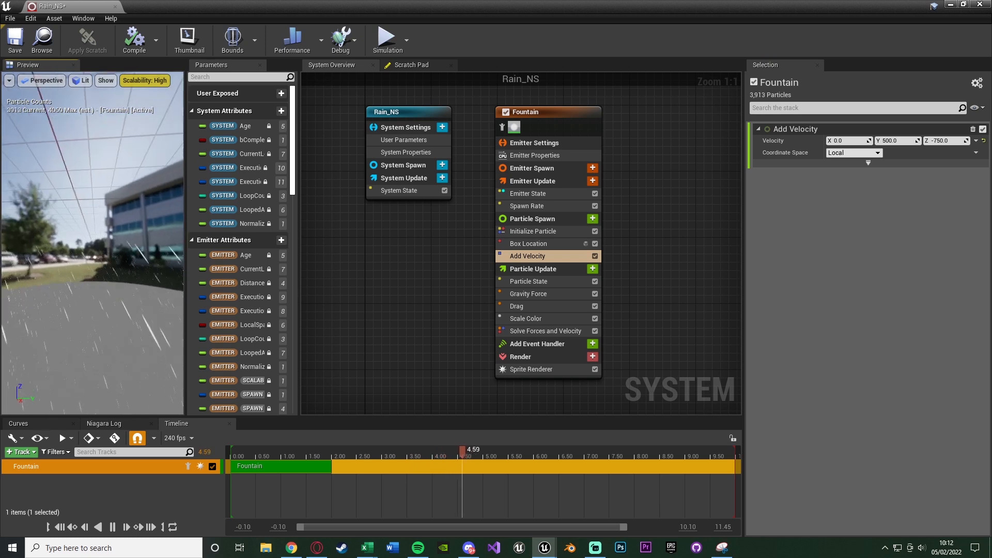
Edit the Add Velocity Y value, then return to the level editor with the third-person map.
click(895, 141)
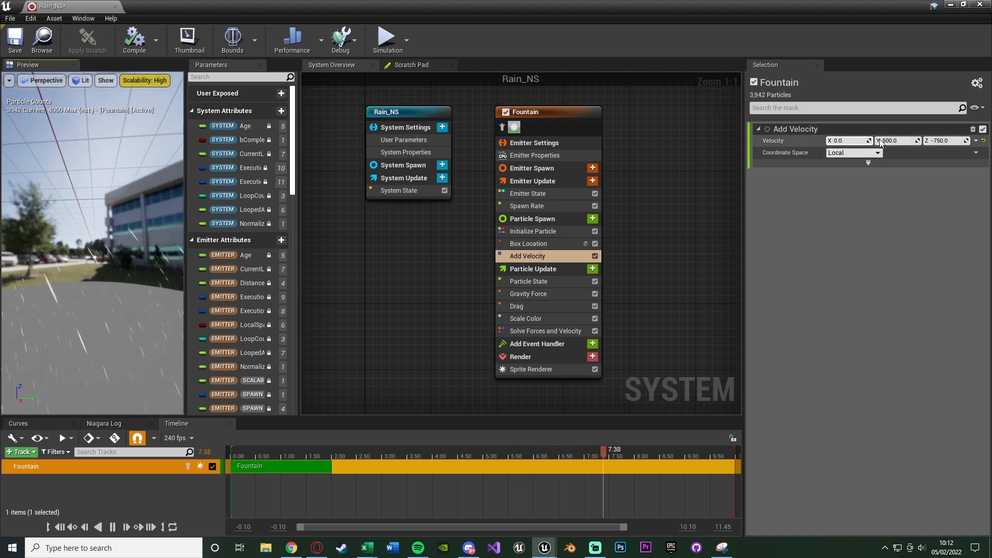
click(895, 140)
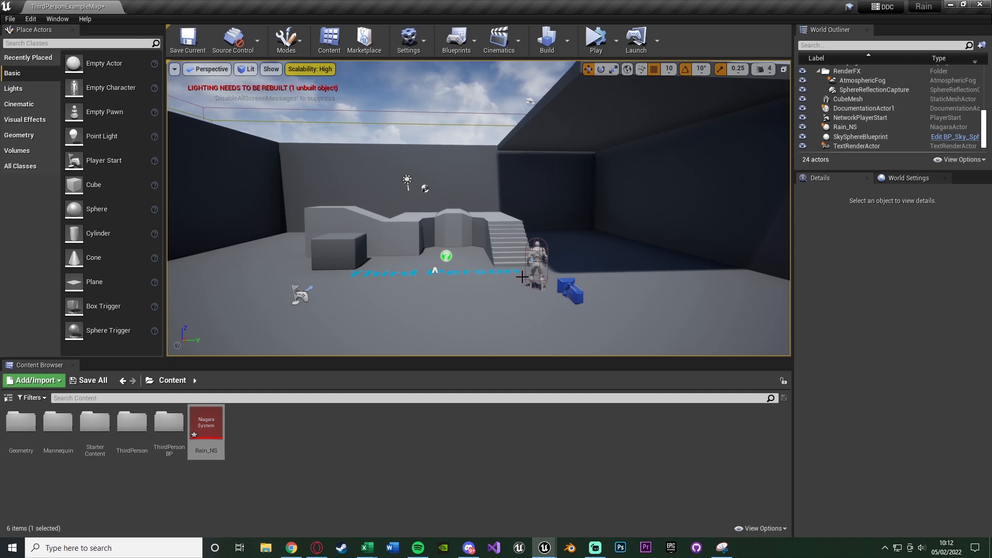
mouse_move(543, 548)
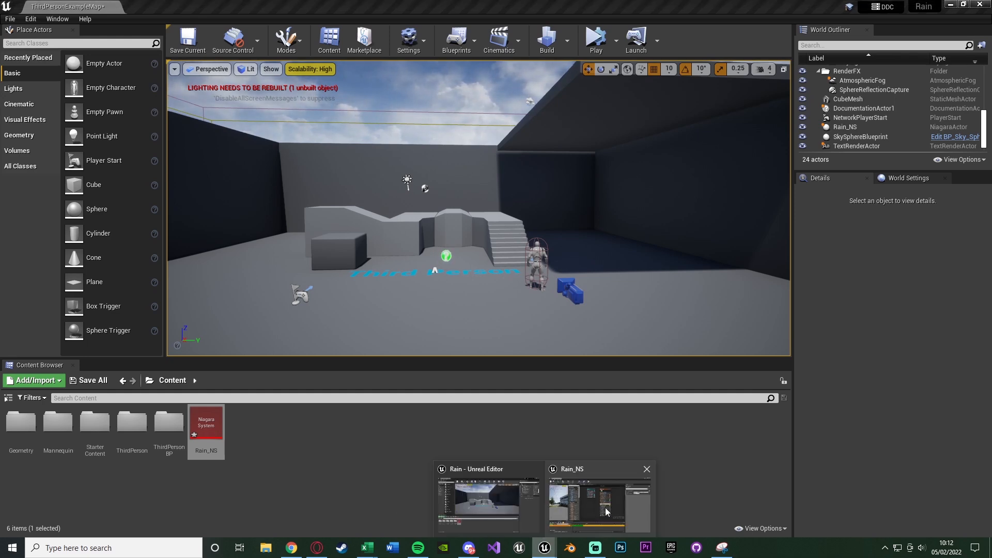
Place Rain_NS into the viewport as Rain_NS2 and fly the camera to view the rain.
click(598, 500)
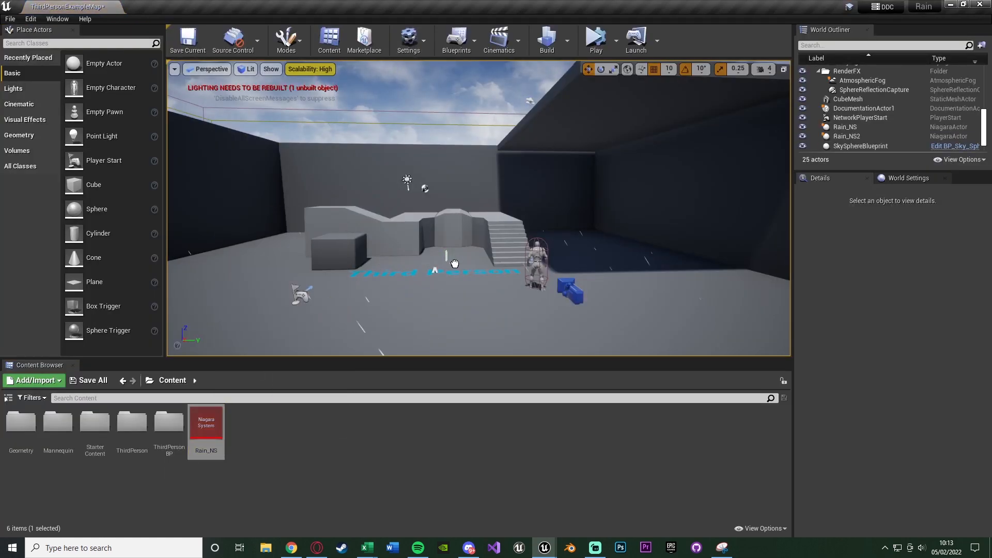
click(846, 136)
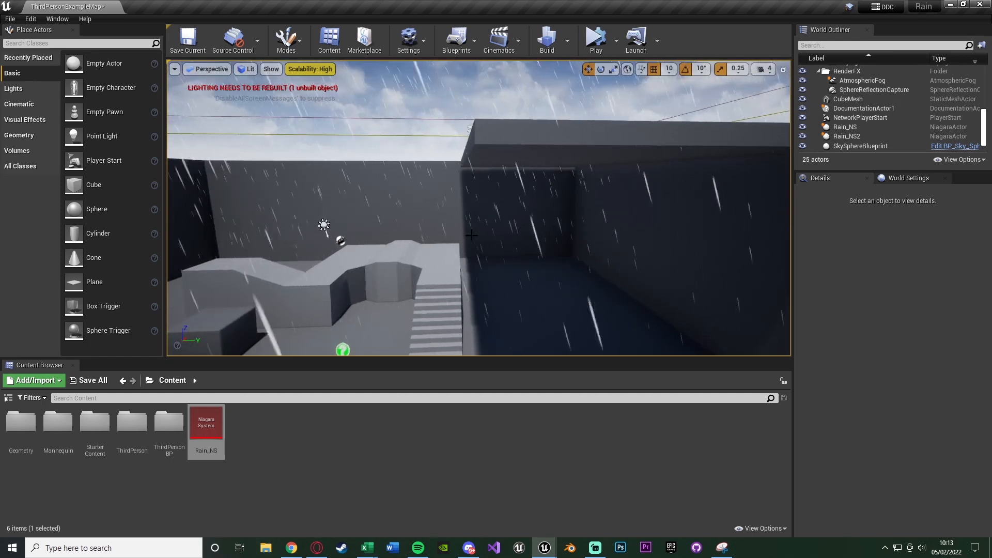
Add a Collision module to Particle Update in Rain_NS and fix its ordering ahead of Solve Forces and Velocity.
double_click(206, 421)
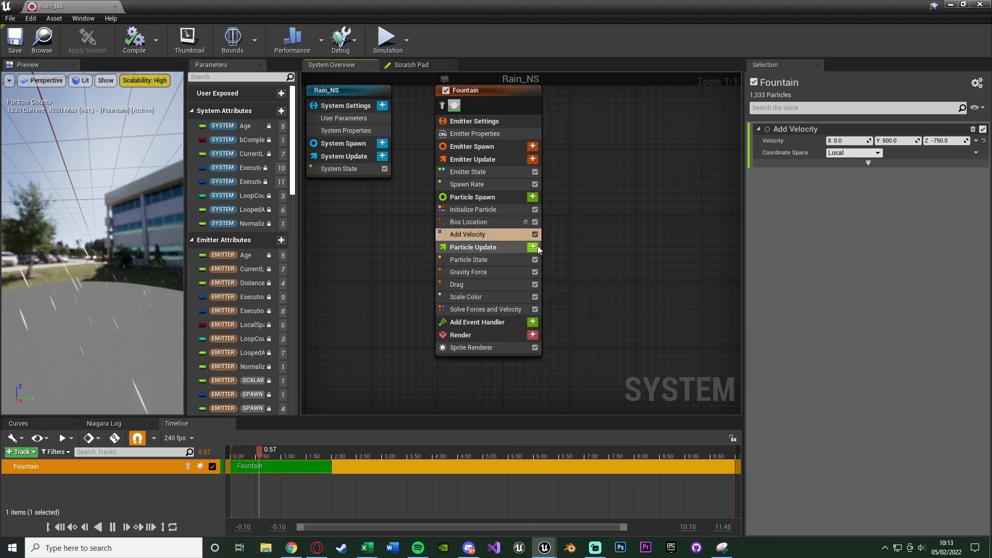
click(533, 247)
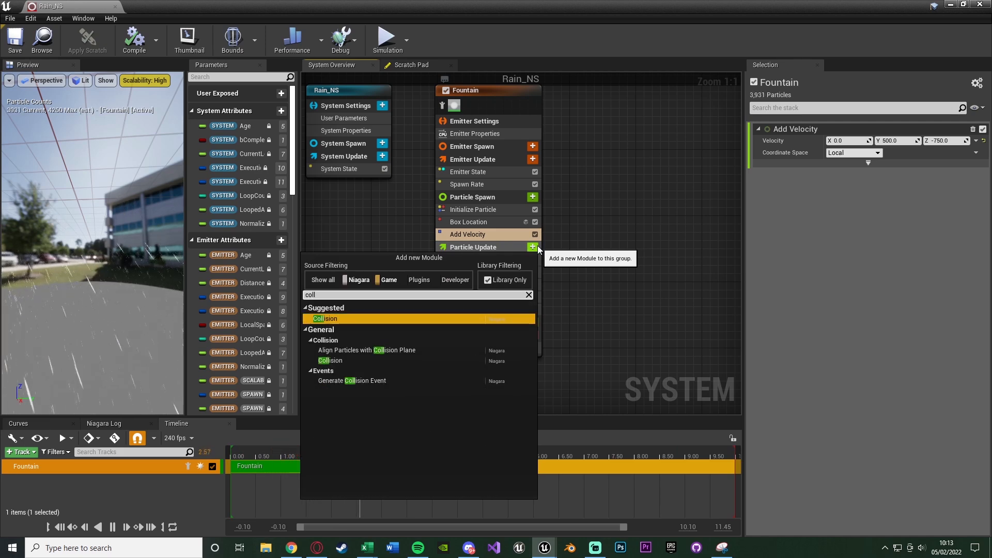
click(325, 318)
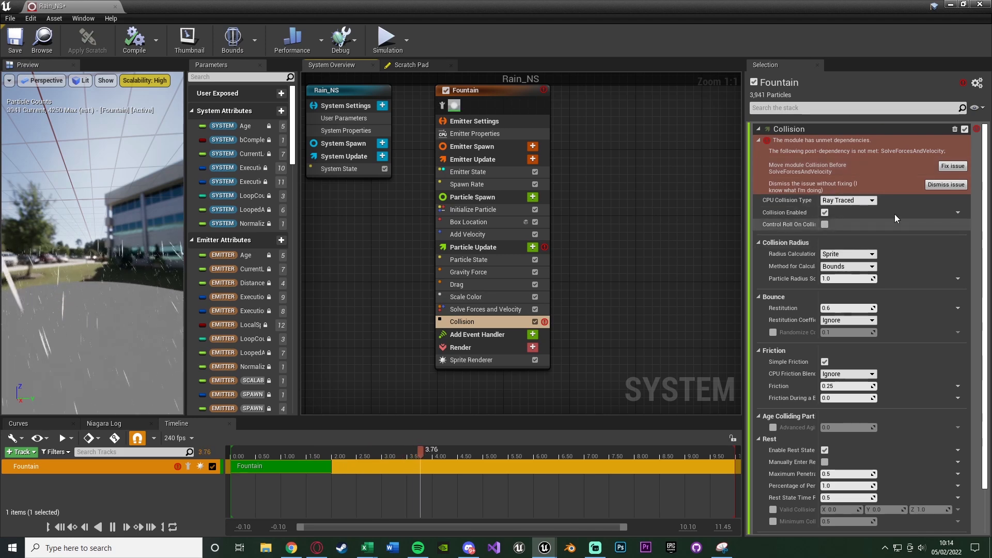
click(946, 184)
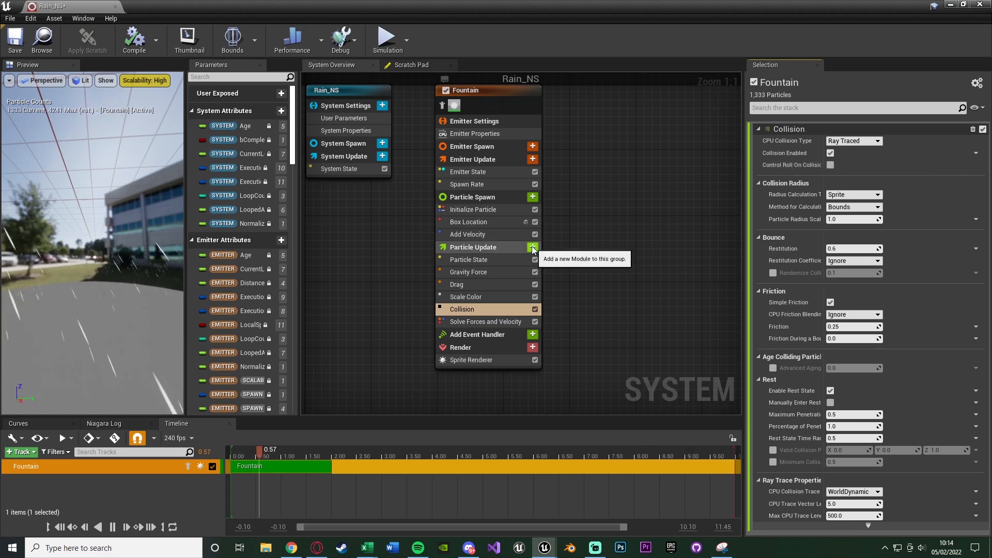
Add a Generate Collision Event module via search 'ge', then select Particle Update to see its compile errors.
click(533, 247)
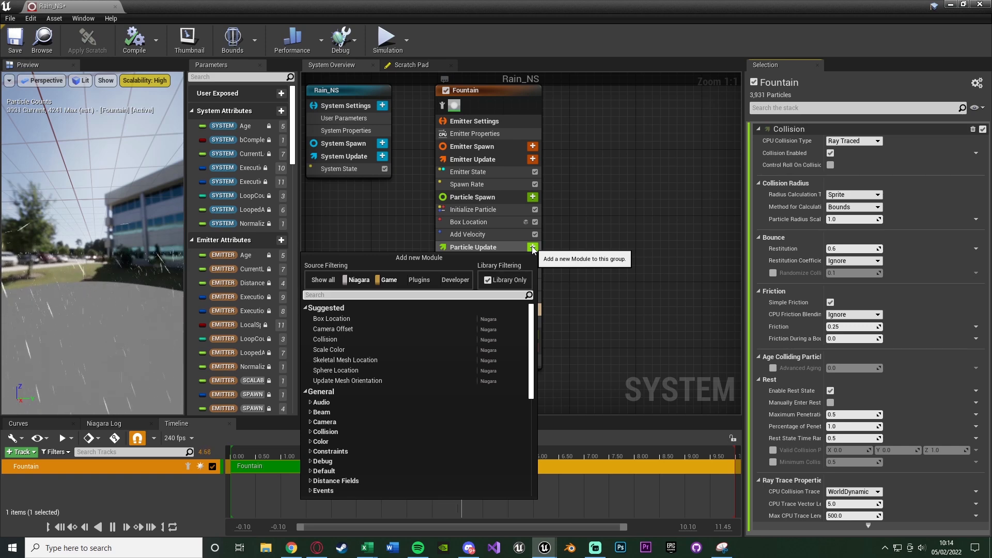
text(ge)
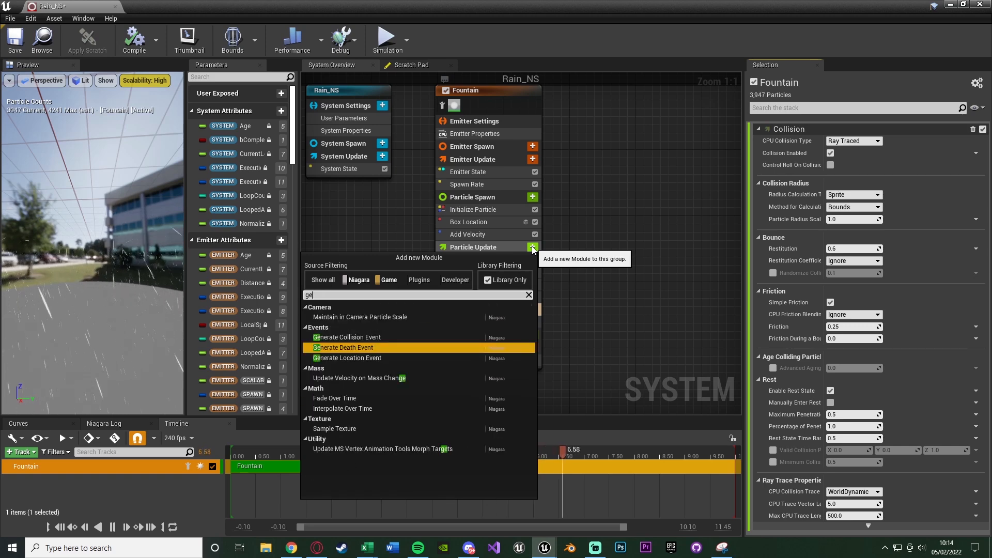
click(348, 337)
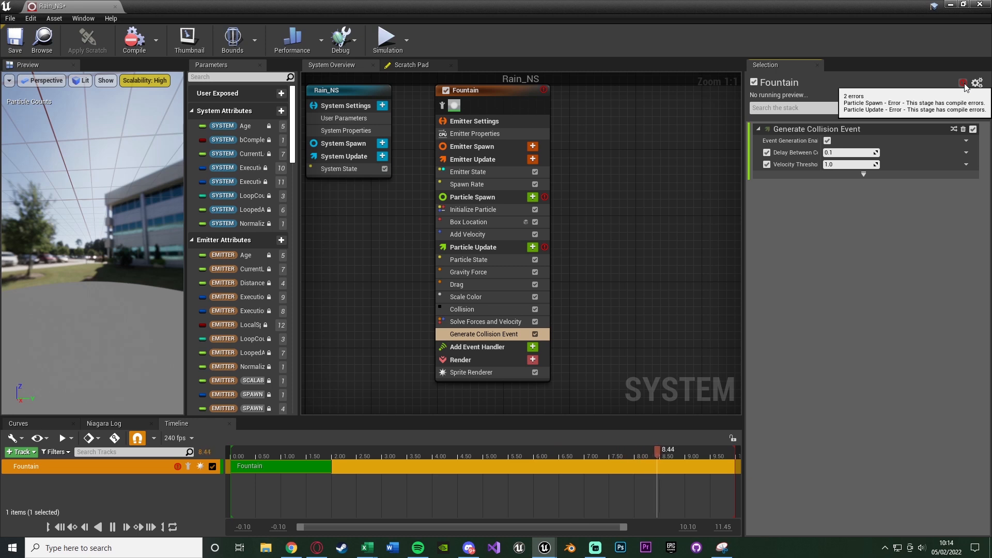
click(297, 456)
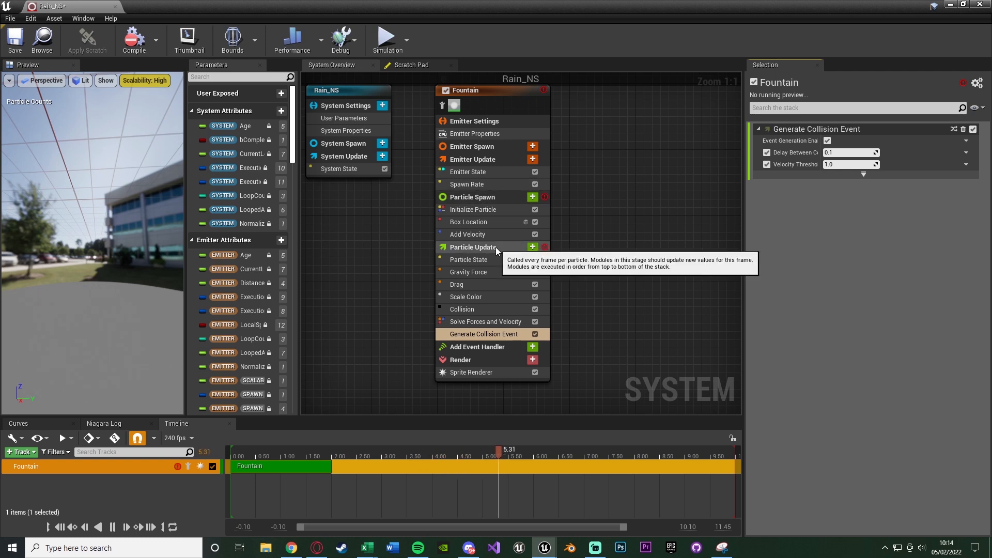
click(474, 248)
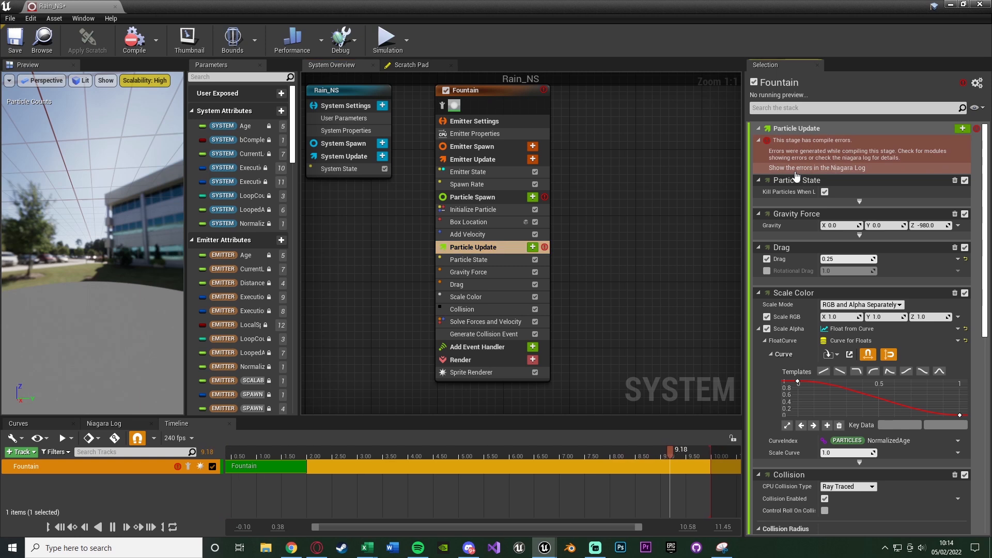
Review the Niagara Log errors, then enable Requires Persistent IDs in the Fountain emitter properties so Rain_NS recompiles.
click(103, 424)
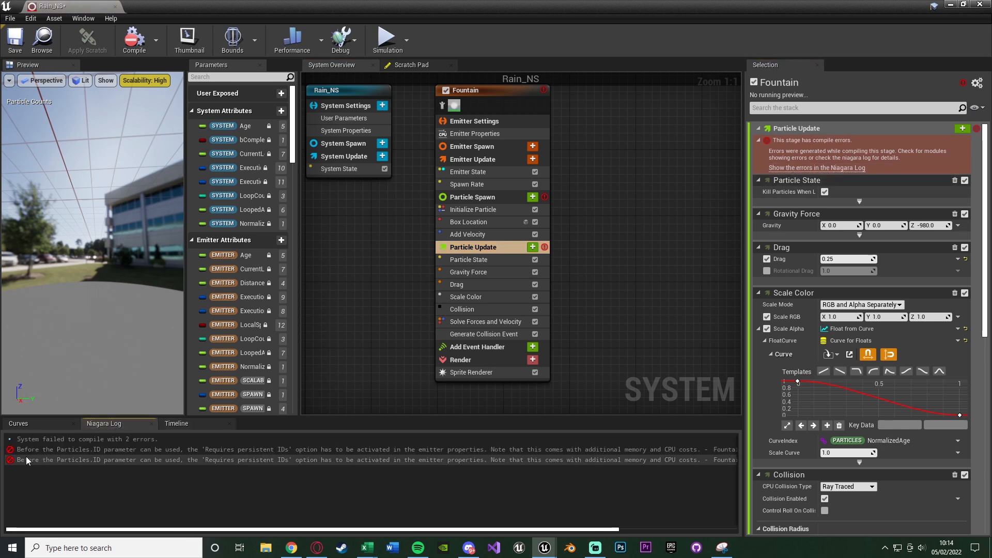
mouse_move(189, 458)
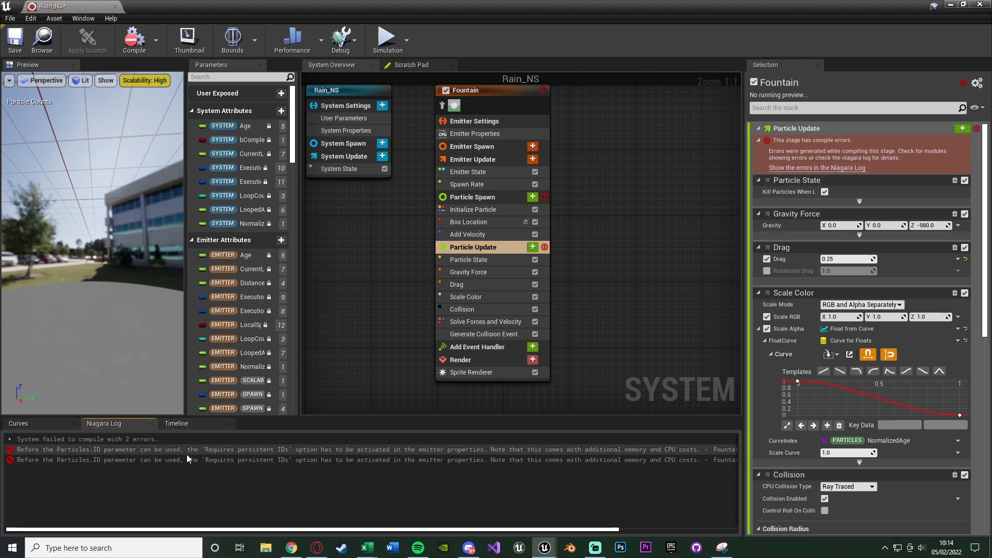
mouse_move(342, 459)
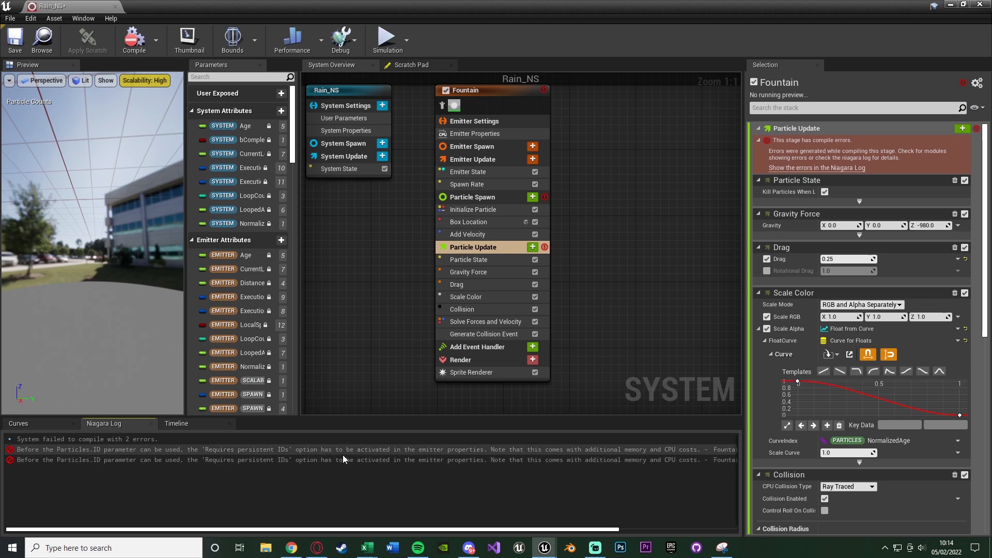
mouse_move(448, 453)
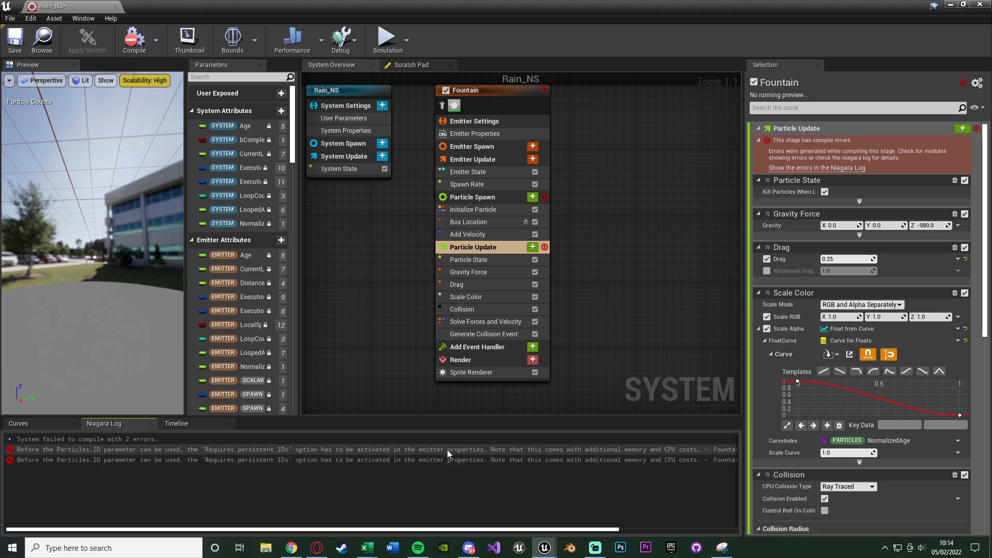
mouse_move(457, 379)
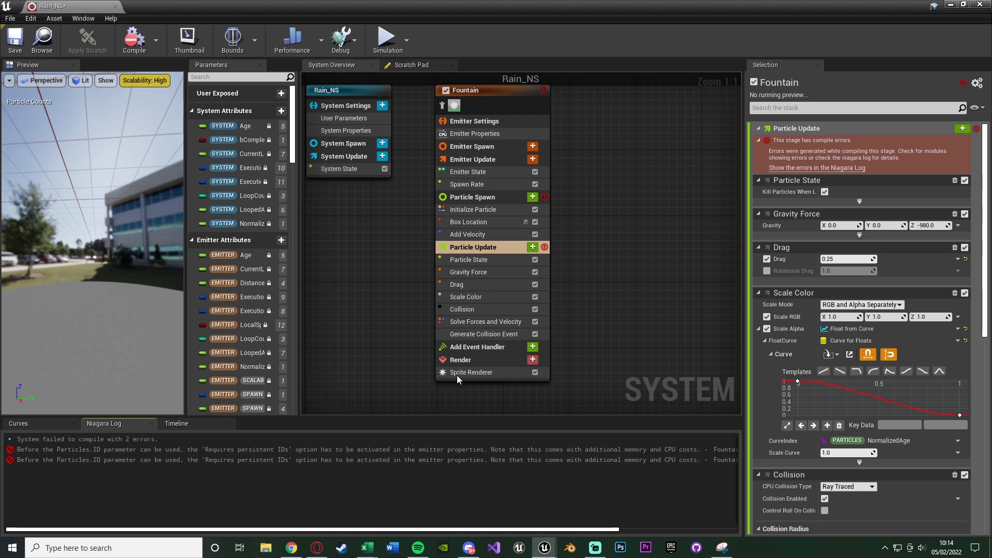
click(475, 133)
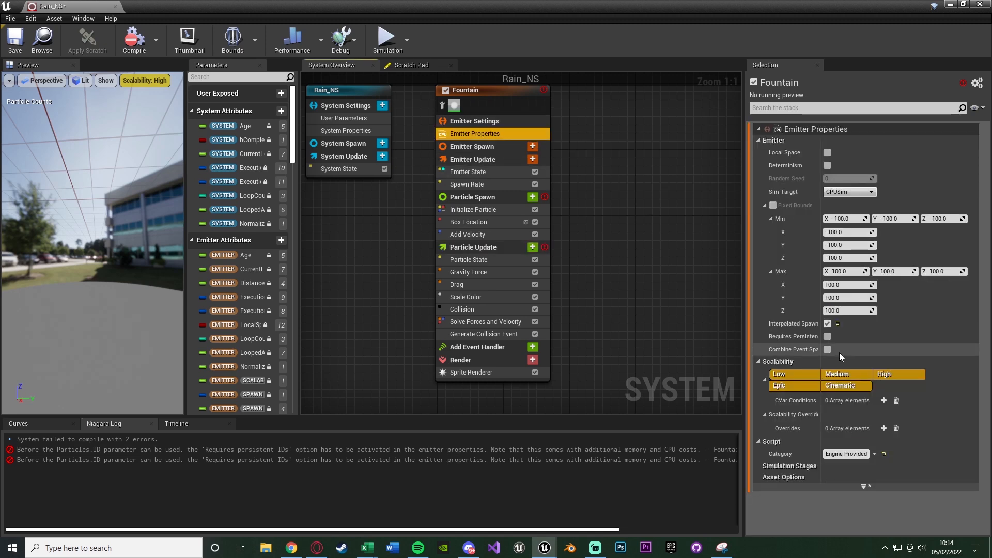
click(827, 336)
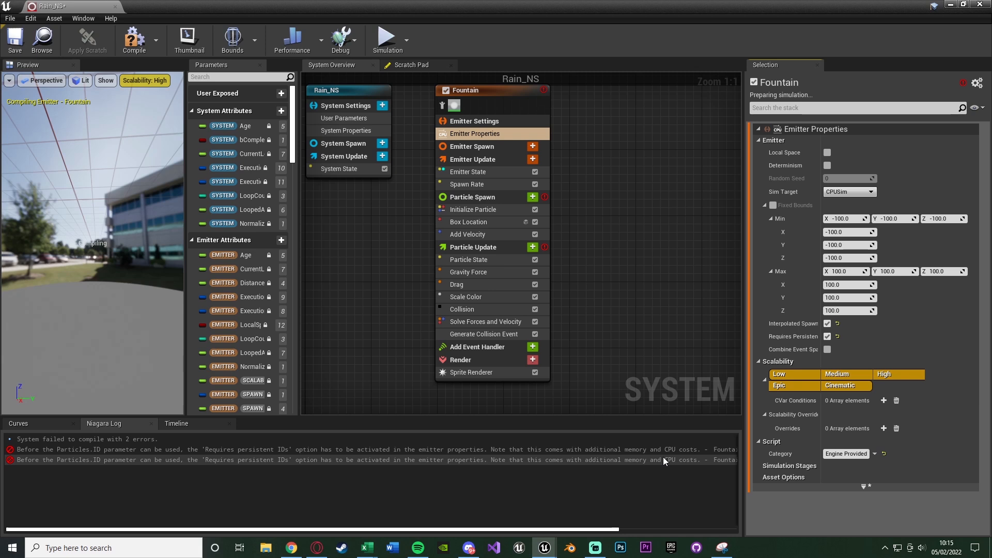
click(839, 386)
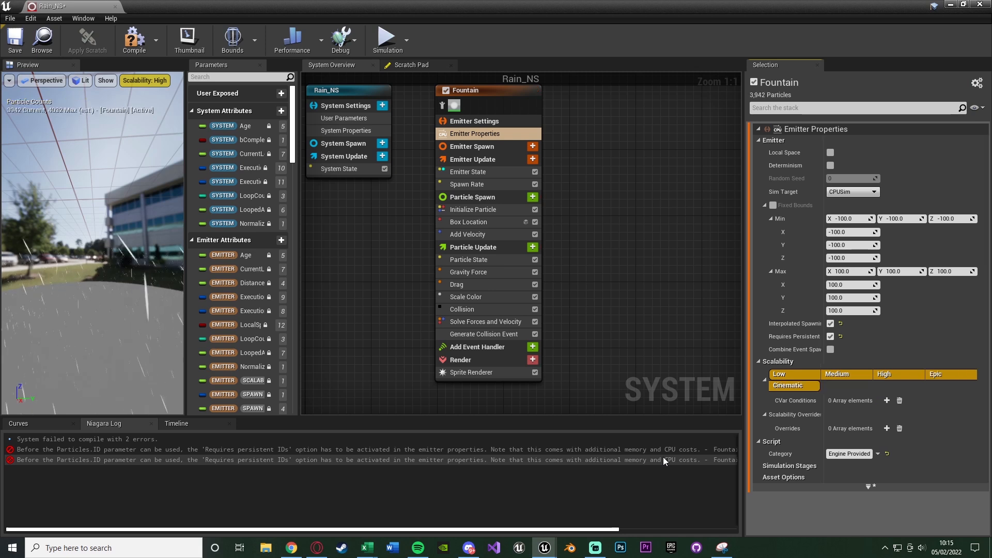
click(134, 40)
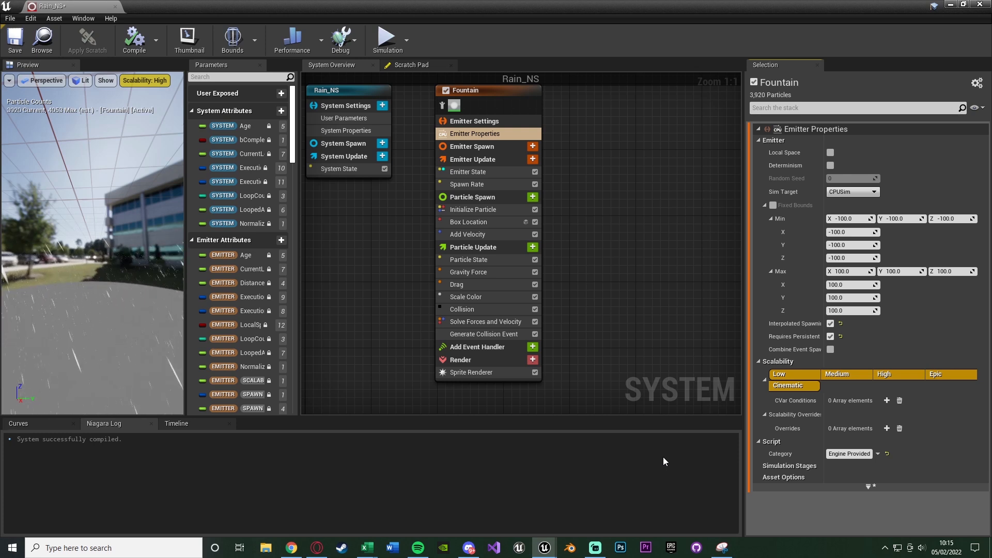
mouse_move(649, 460)
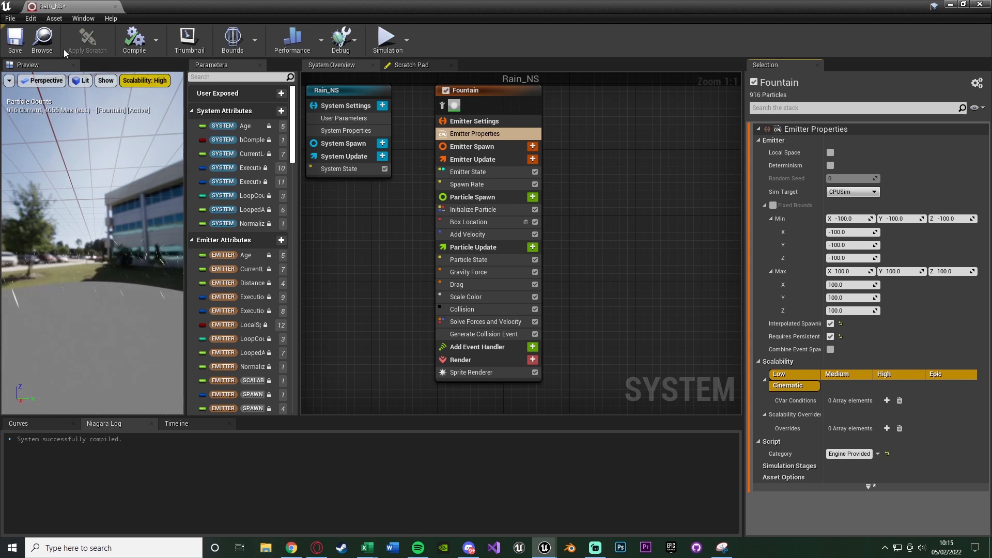
Save Rain_NS, check the level, and reopen the Rain_NS system from the Content Browser.
click(13, 40)
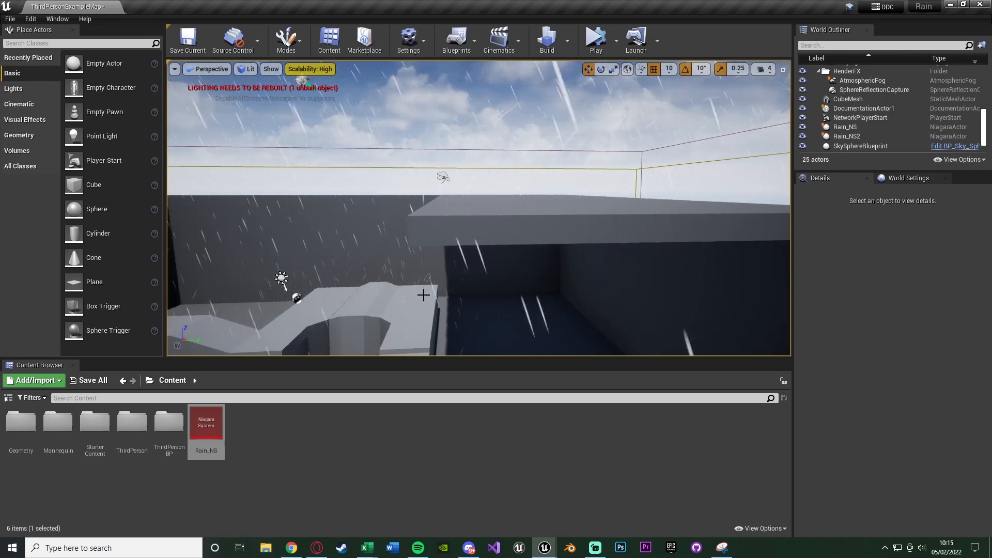
double_click(206, 423)
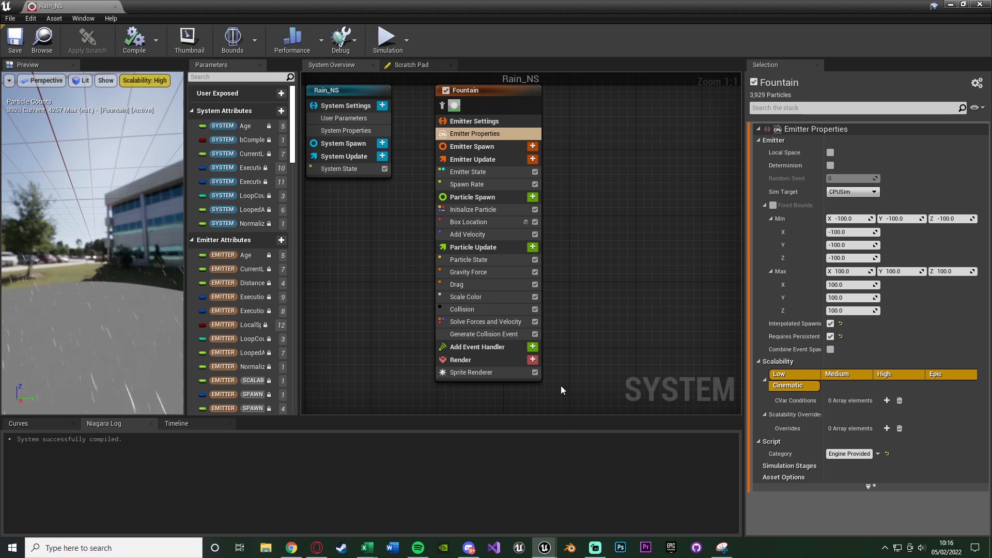
Add a Kill Particles module via search 'kill' and search 'hascol' for its dynamic input condition.
click(533, 247)
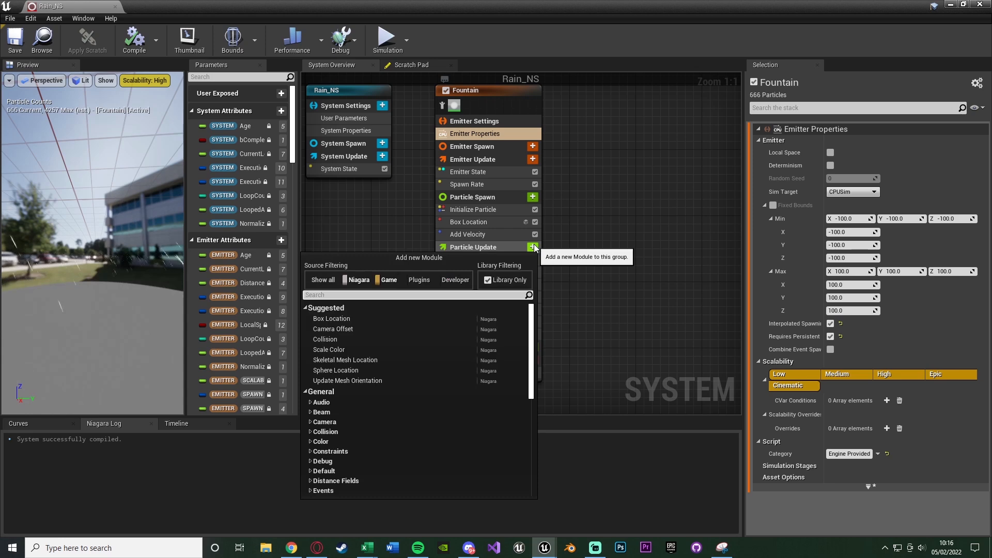
text(kill)
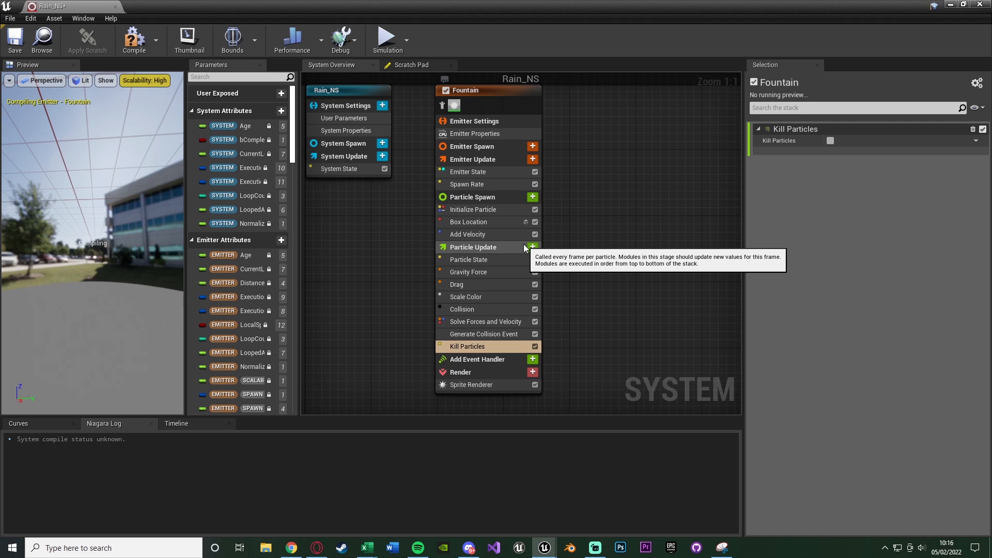
mouse_move(830, 142)
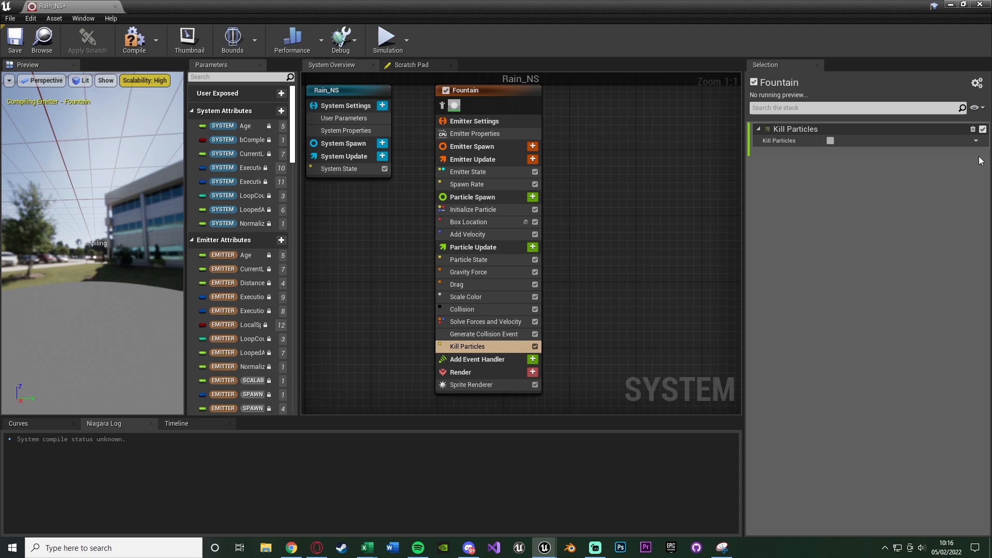
click(982, 140)
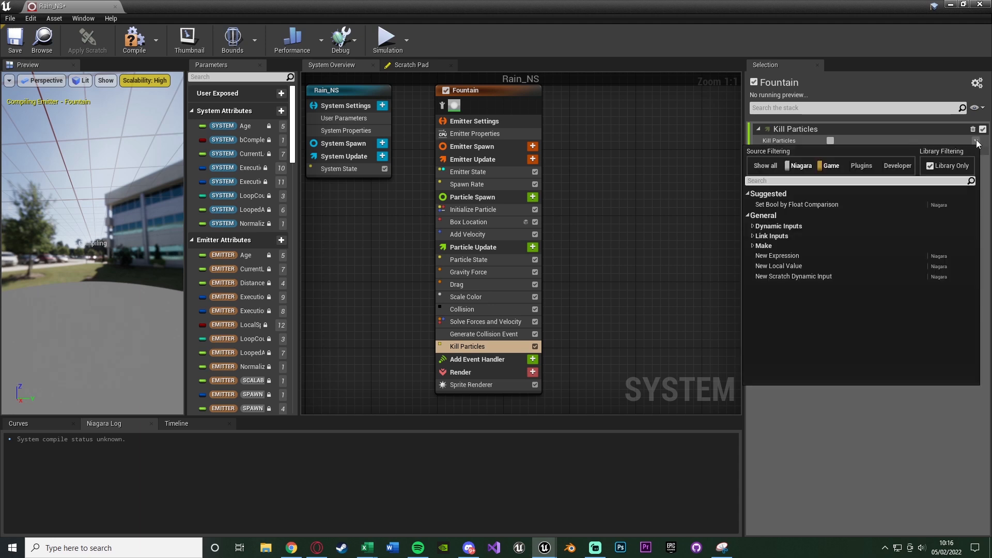
text(hascol)
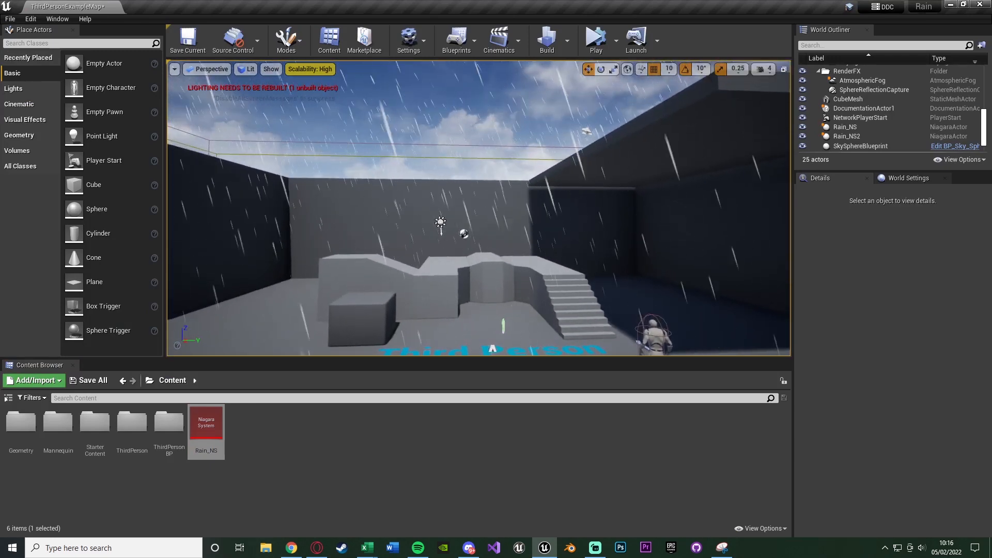
click(595, 39)
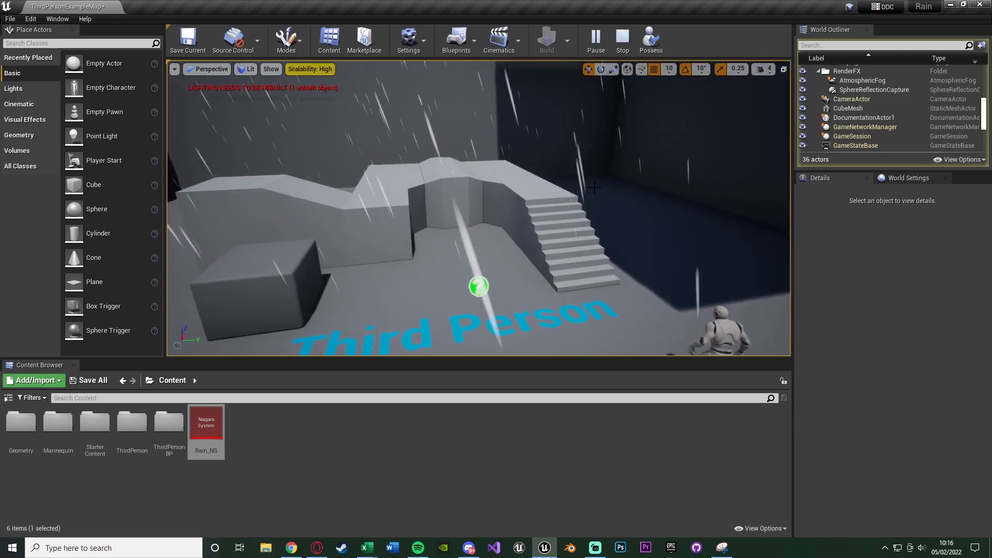
click(621, 39)
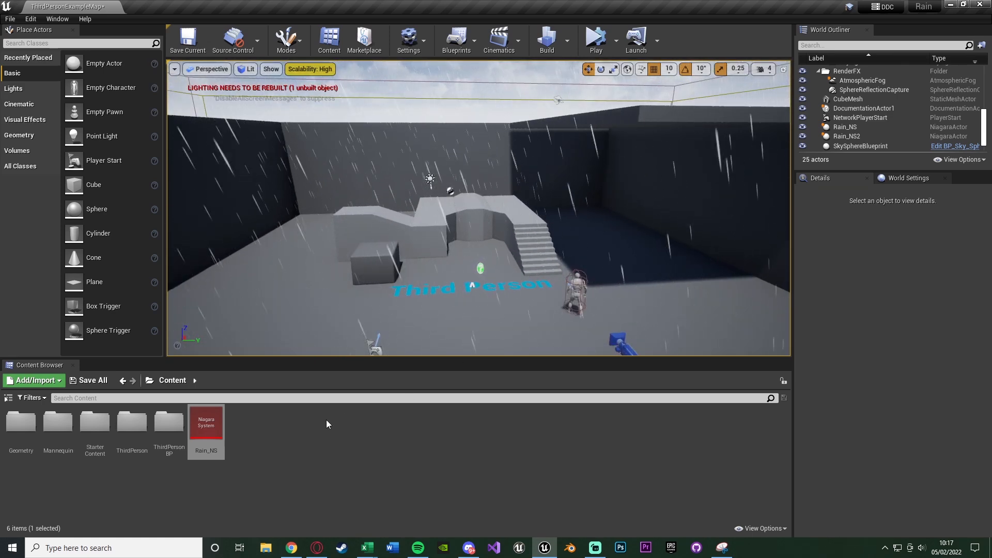
click(846, 126)
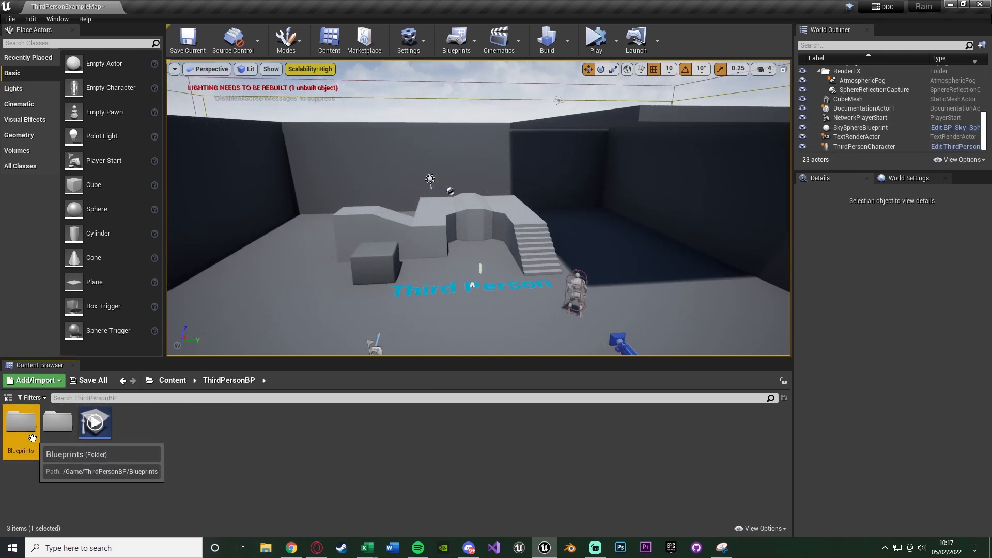
Navigate to Blueprints, bring up ThirdPersonCharacter and show its 3D Viewport view.
double_click(20, 421)
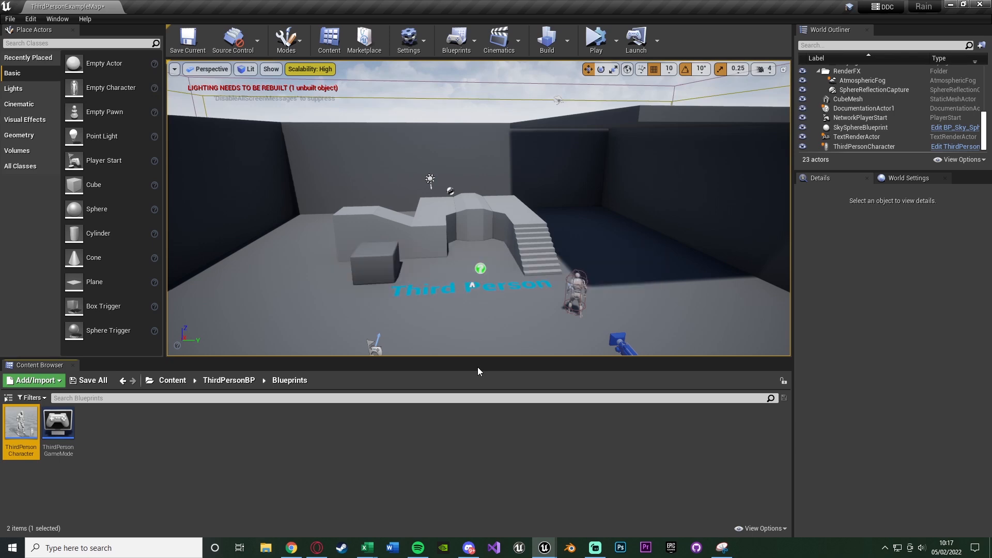
double_click(21, 424)
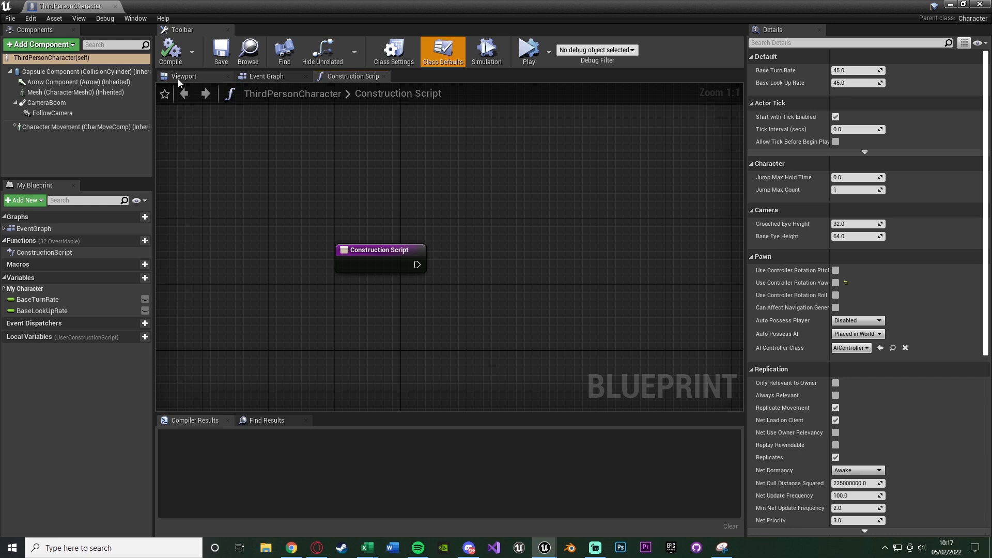
click(40, 45)
text(niag)
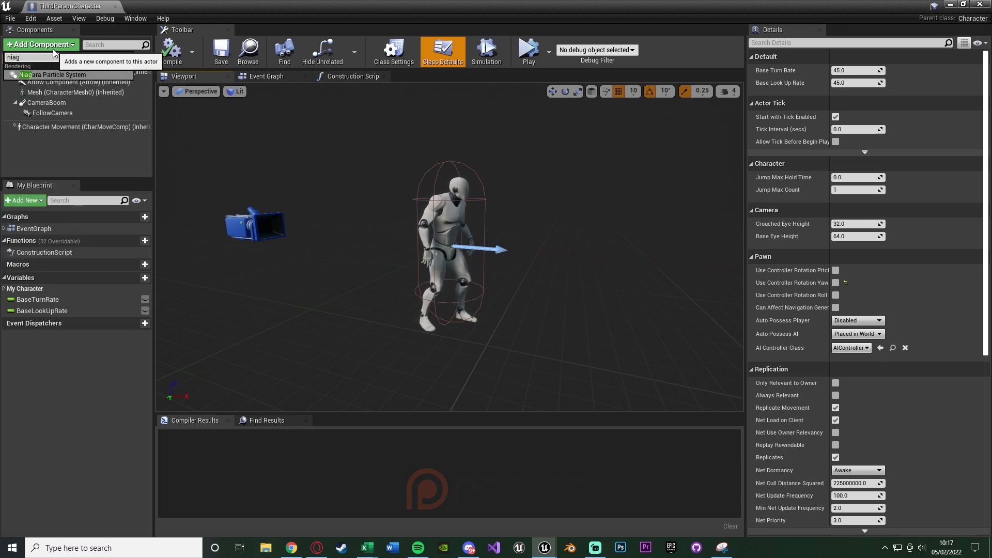
Add a Niagara Particle System component named Rain and assign Rain_NS as its system asset.
click(58, 75)
text(Rain)
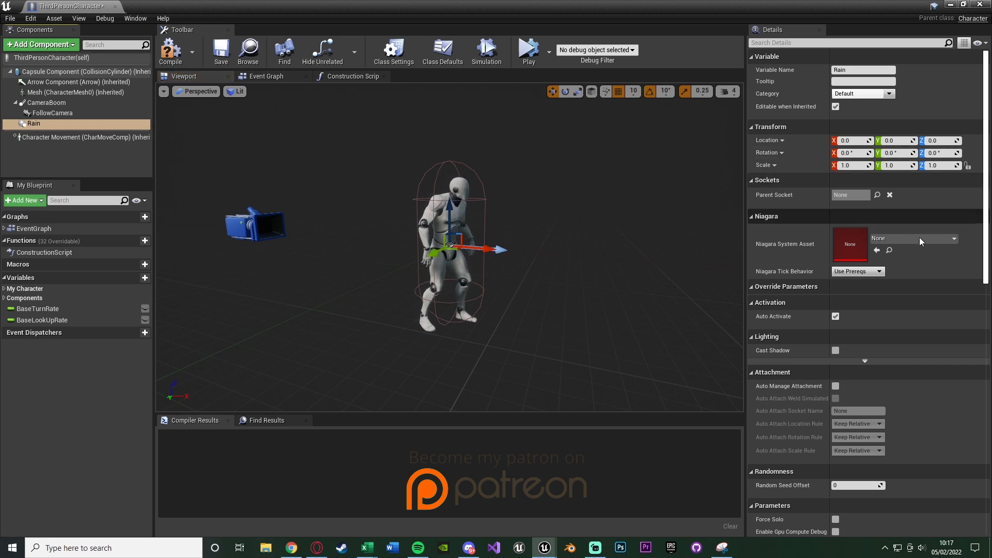
click(955, 239)
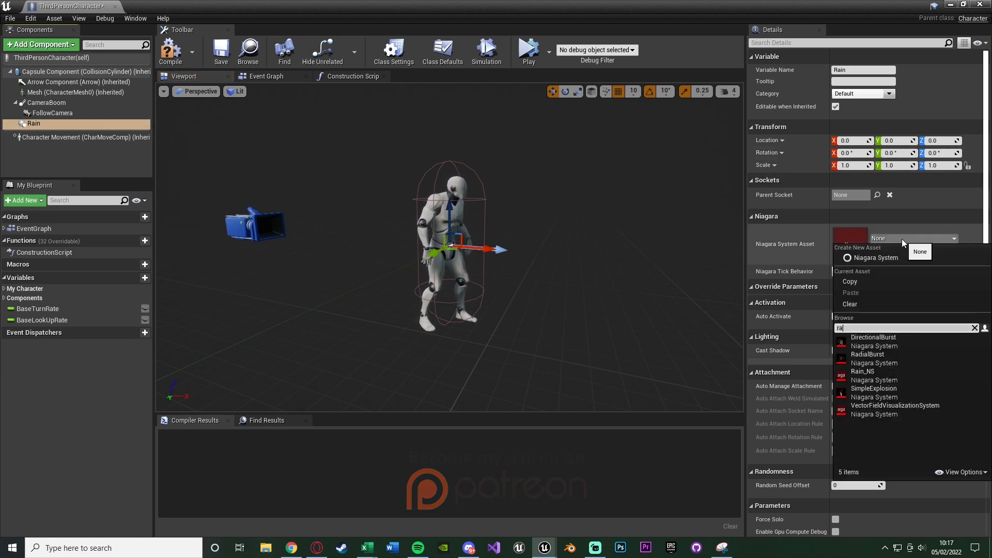
click(862, 371)
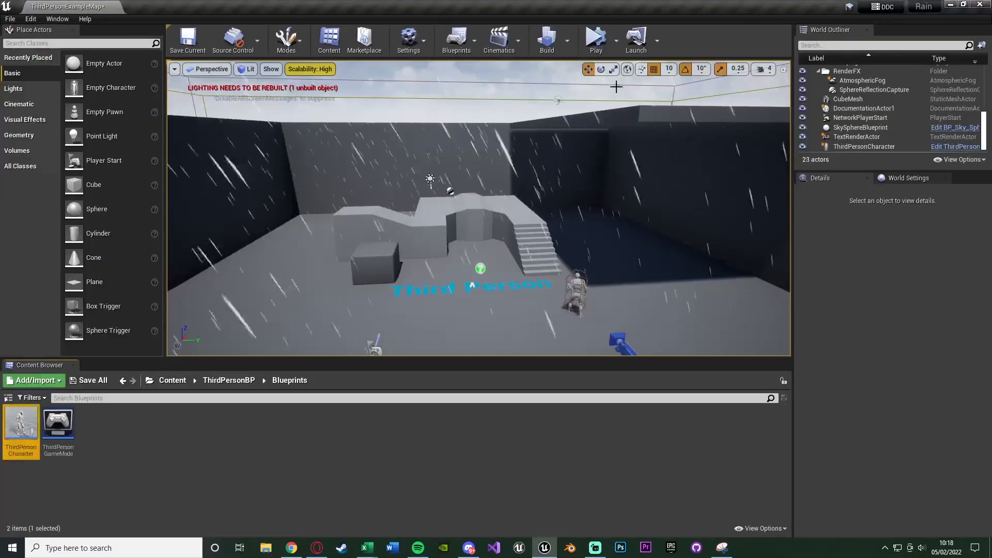
mouse_move(635, 139)
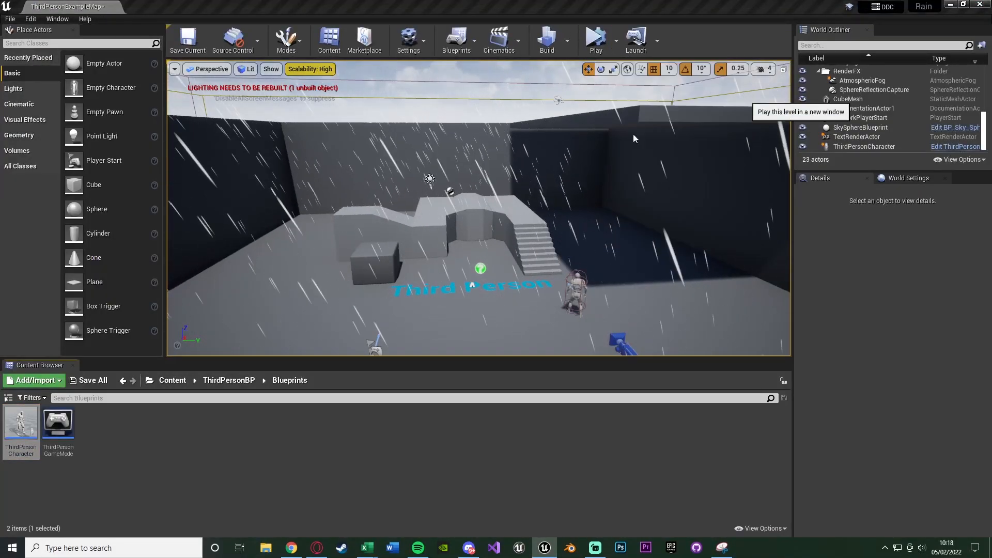
Run the level as New Editor Window (PIE) so rain falls around the character.
click(594, 37)
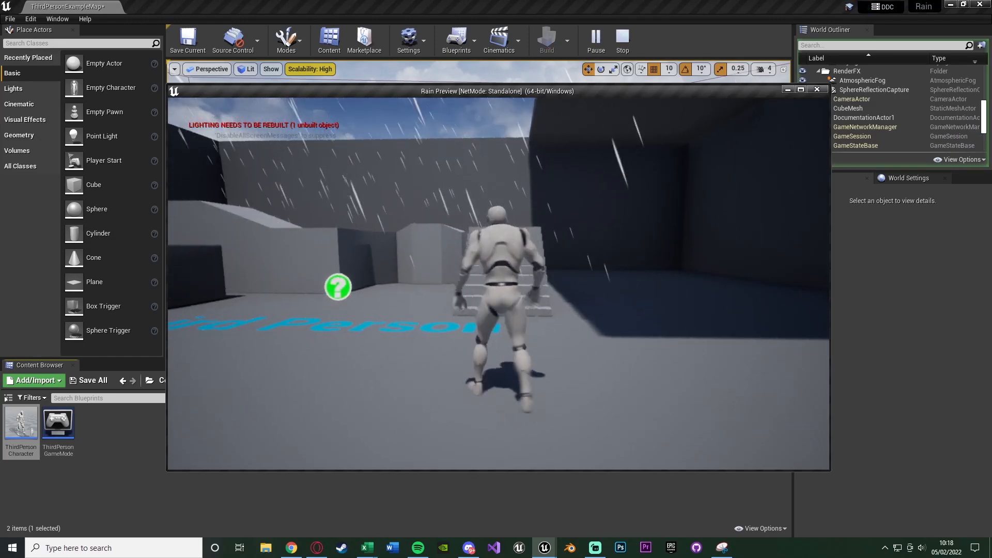